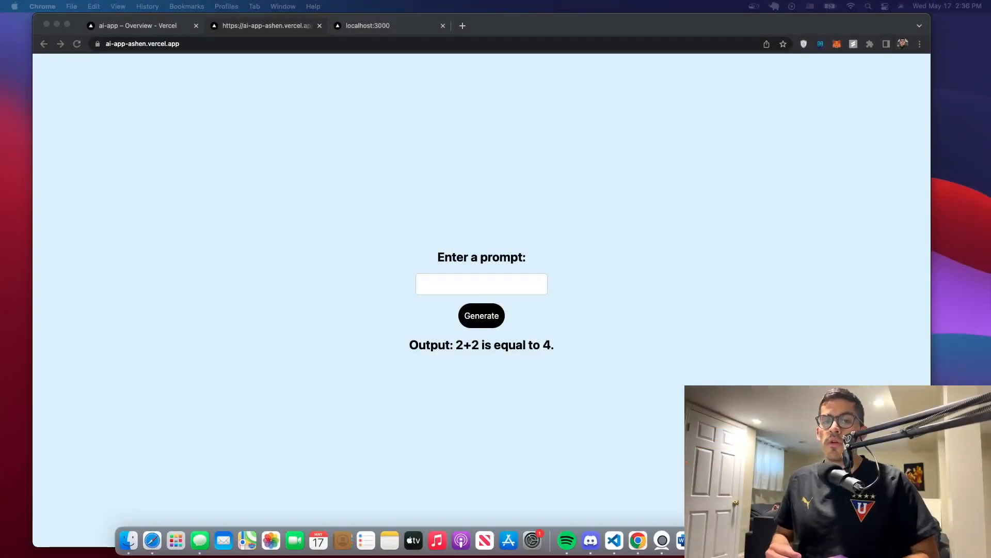
pyautogui.moveTo(217, 43)
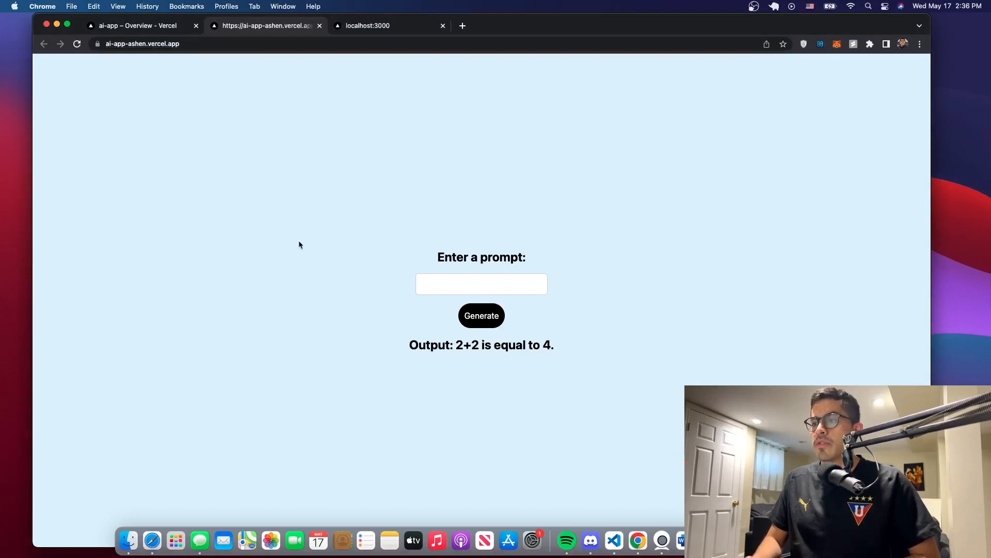
pyautogui.moveTo(555, 367)
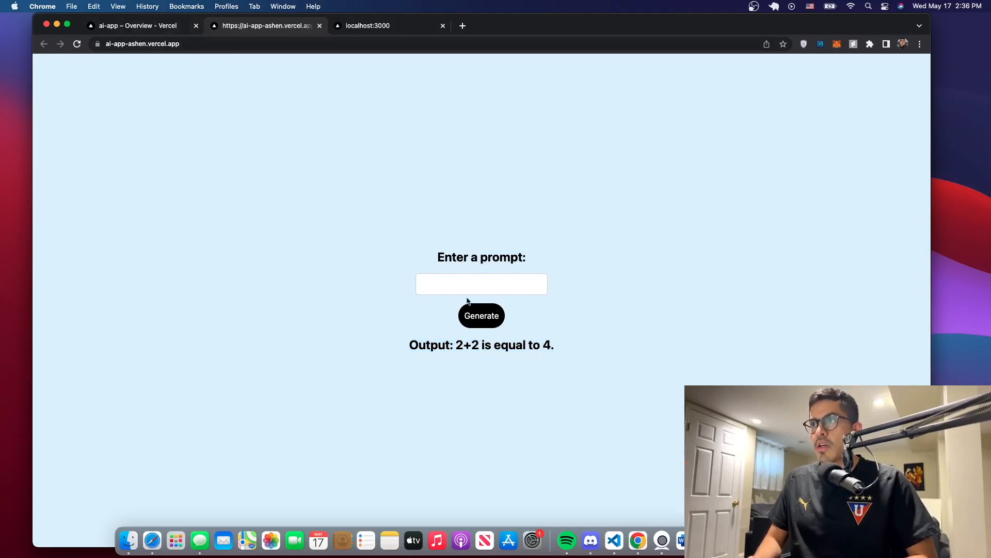
# Step: Test the live ai-app with the prompt 'hola', which answers '¡Hola! ¿Cómo estás?'
pyautogui.write('hola')
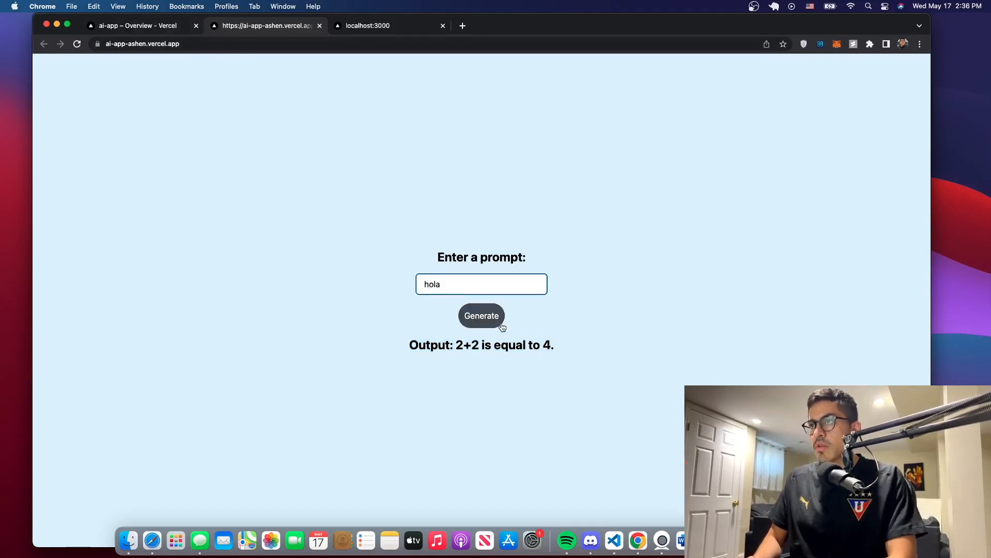
pyautogui.click(481, 316)
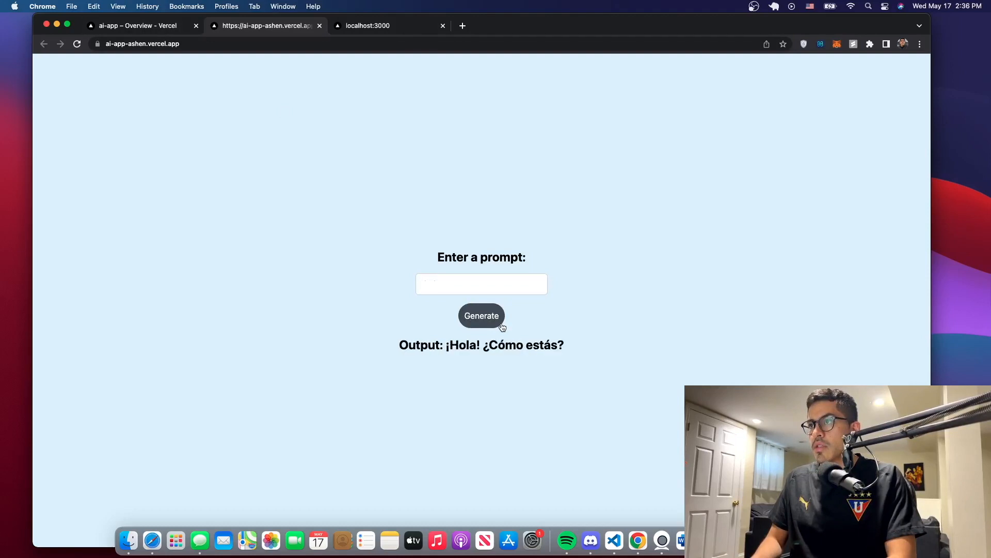
pyautogui.click(481, 284)
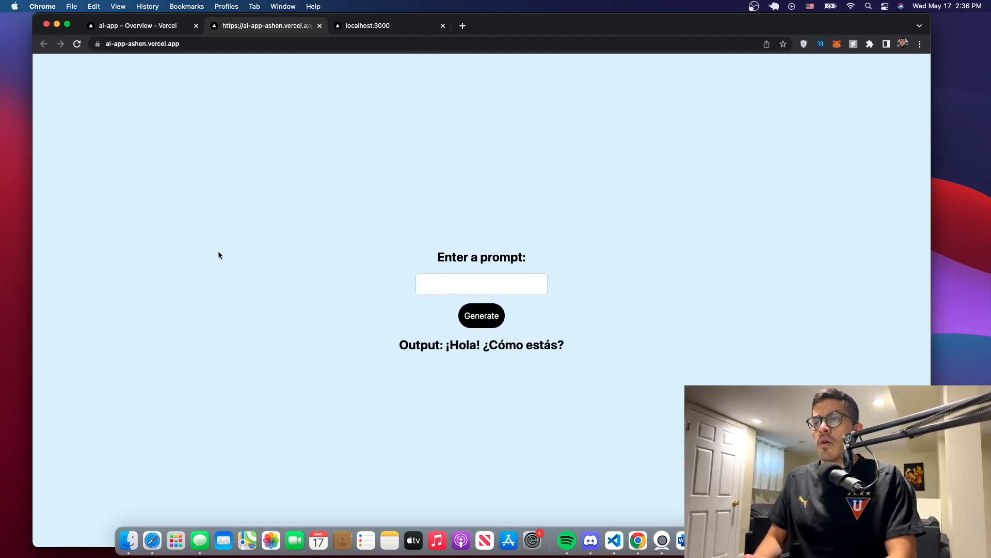
pyautogui.moveTo(305, 151)
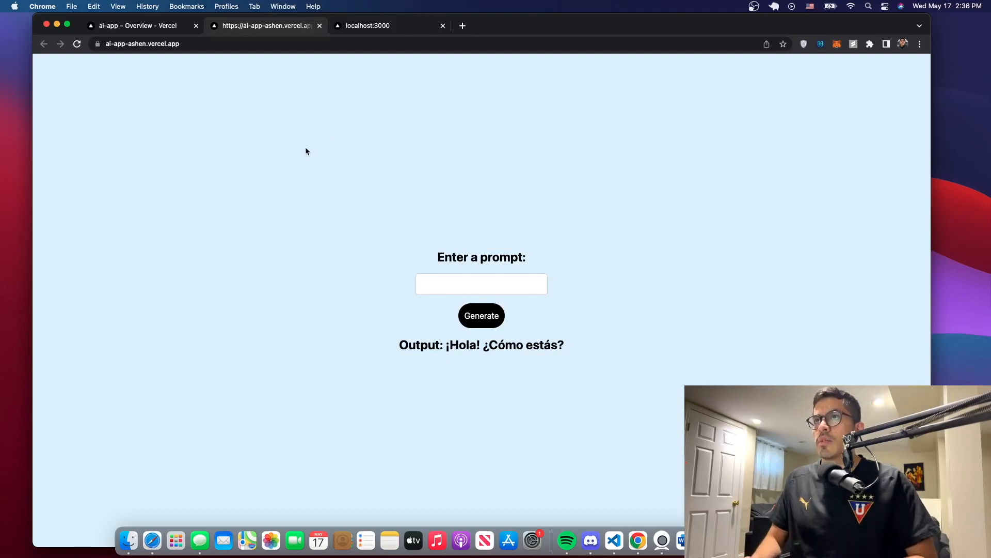
pyautogui.moveTo(113, 172)
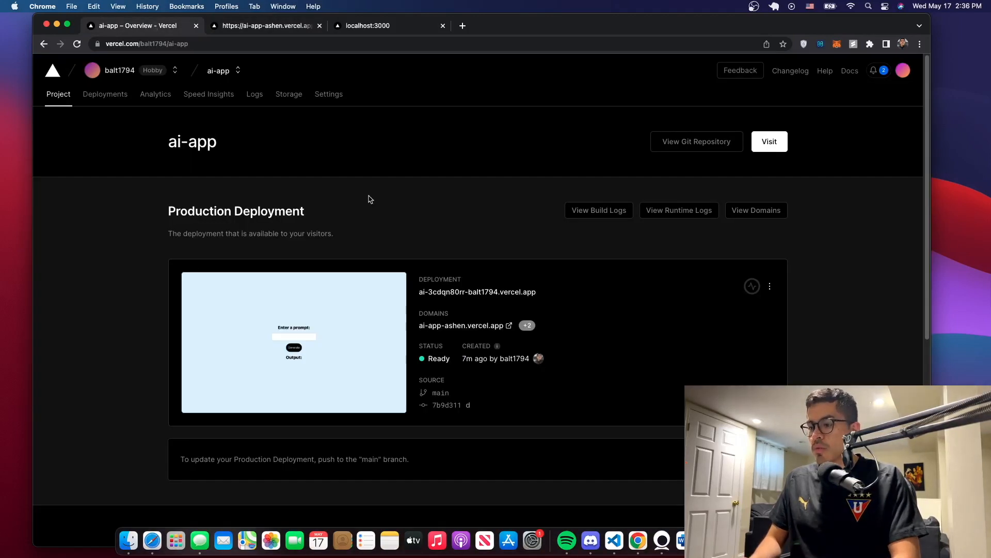
pyautogui.moveTo(292, 156)
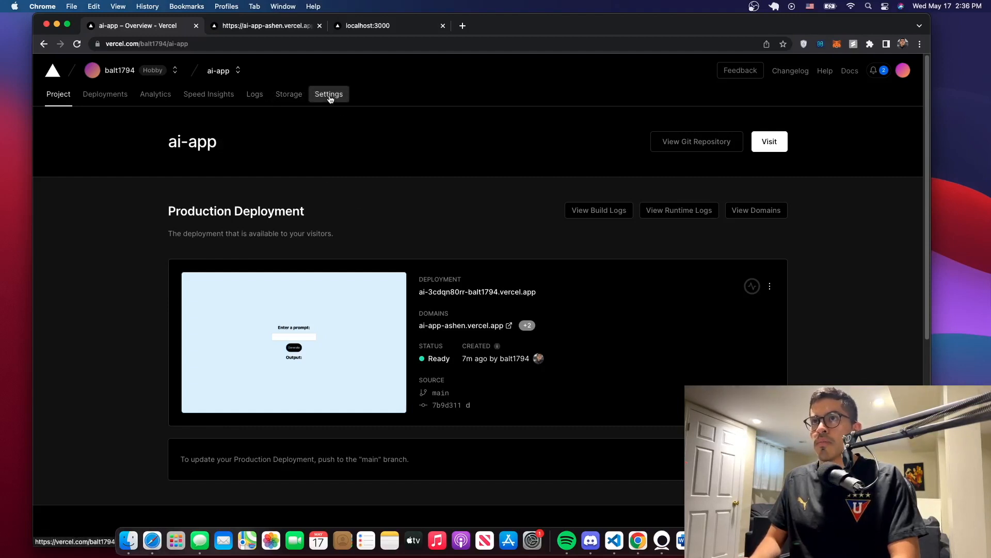
# Step: View ai-app's Domains settings listing only ai-app-ashen.vercel.app, then bring the registrar page forward
pyautogui.click(328, 93)
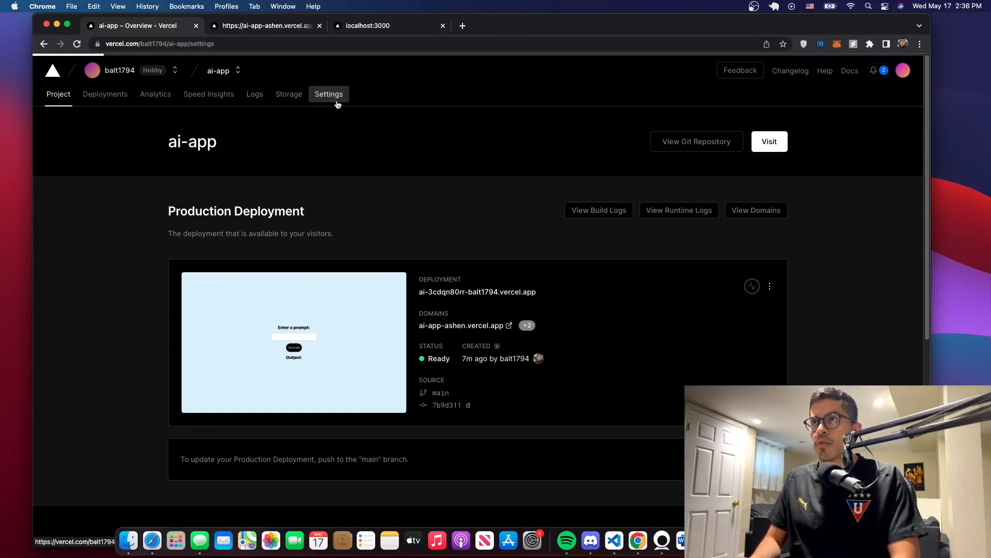
pyautogui.click(328, 94)
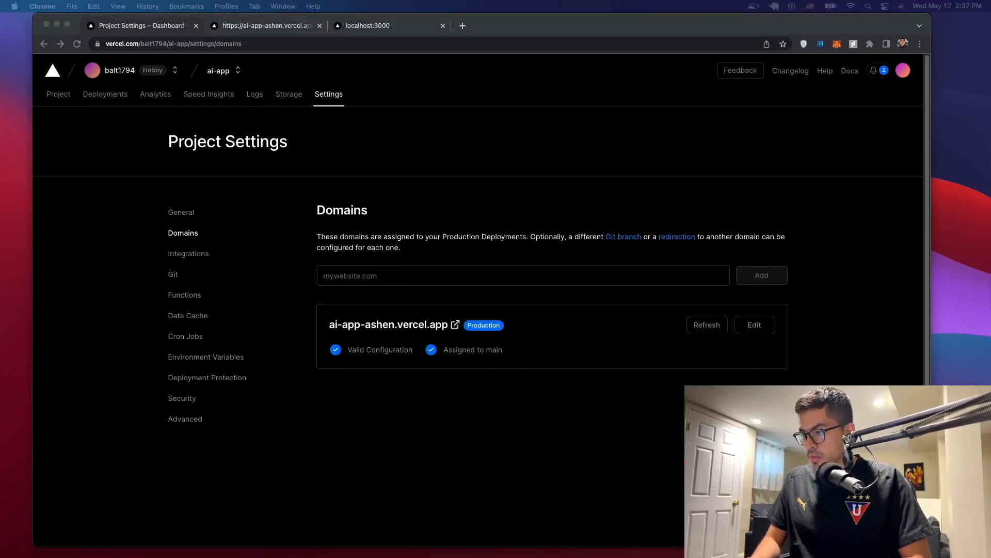
pyautogui.click(707, 325)
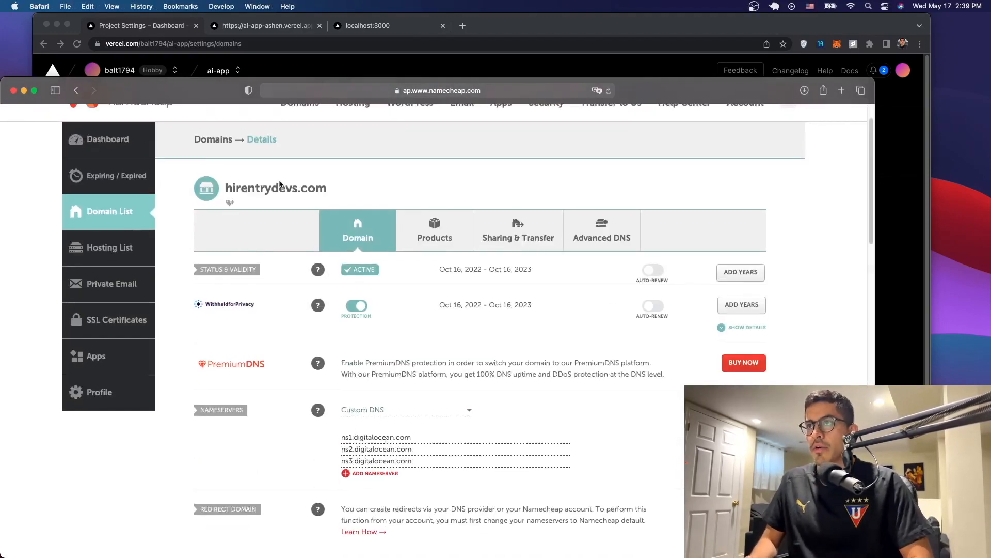
# Step: Check that hirentrydevs.com in Namecheap uses custom DigitalOcean nameservers and enlarge the window
pyautogui.scroll(-3)
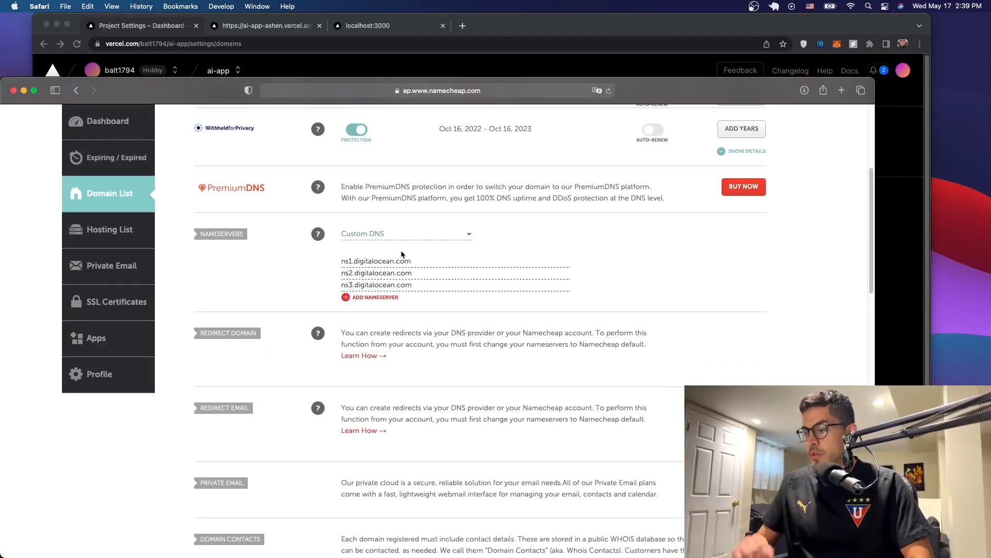
pyautogui.moveTo(417, 316)
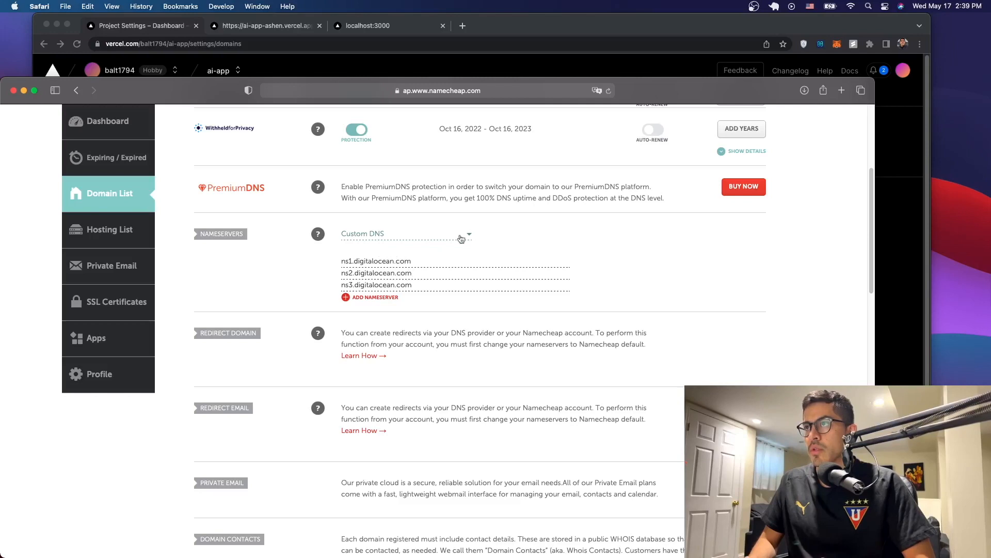
pyautogui.moveTo(288, 105)
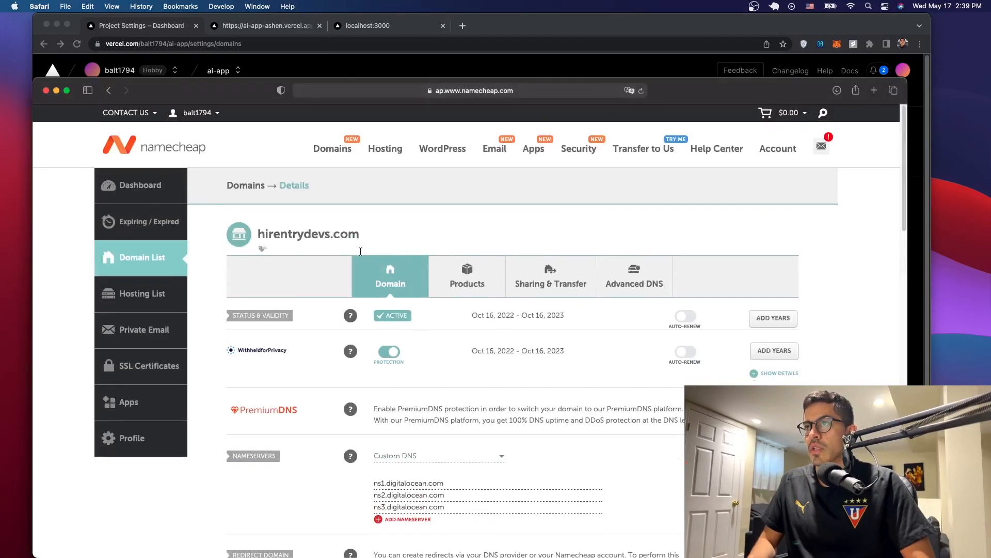
pyautogui.doubleClick(308, 233)
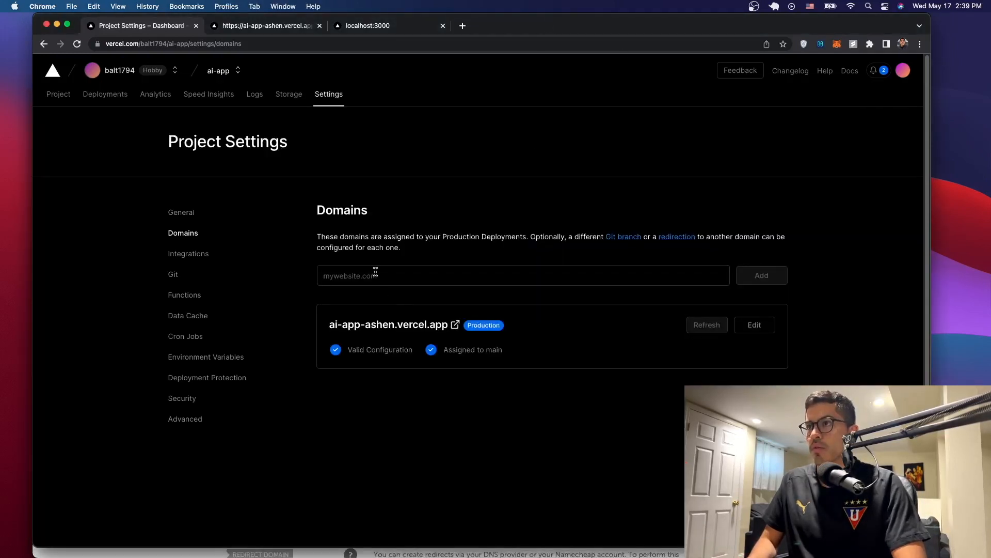
# Step: Submit hirentrydevs.com as a new domain for the ai-app project
pyautogui.write('hirentrydevs.com')
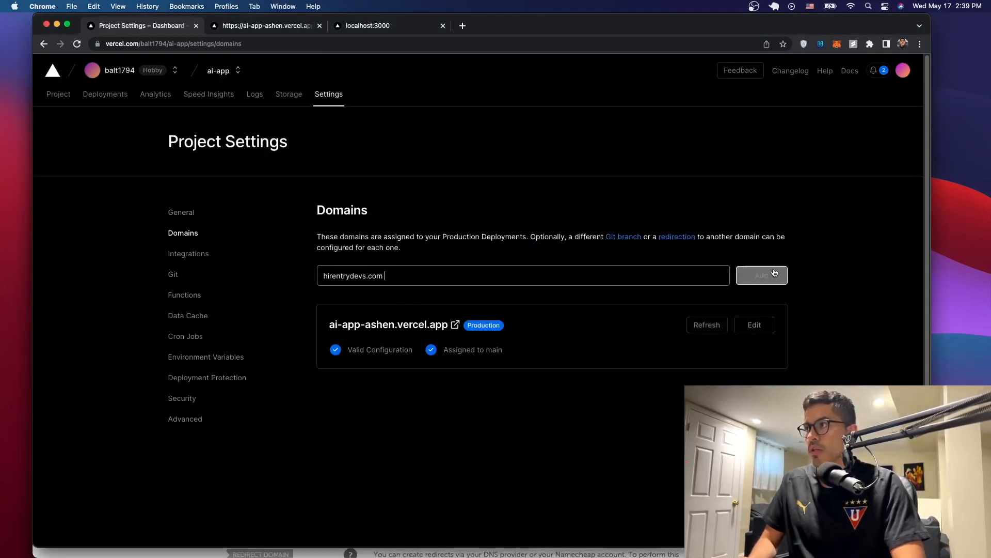
pyautogui.click(761, 275)
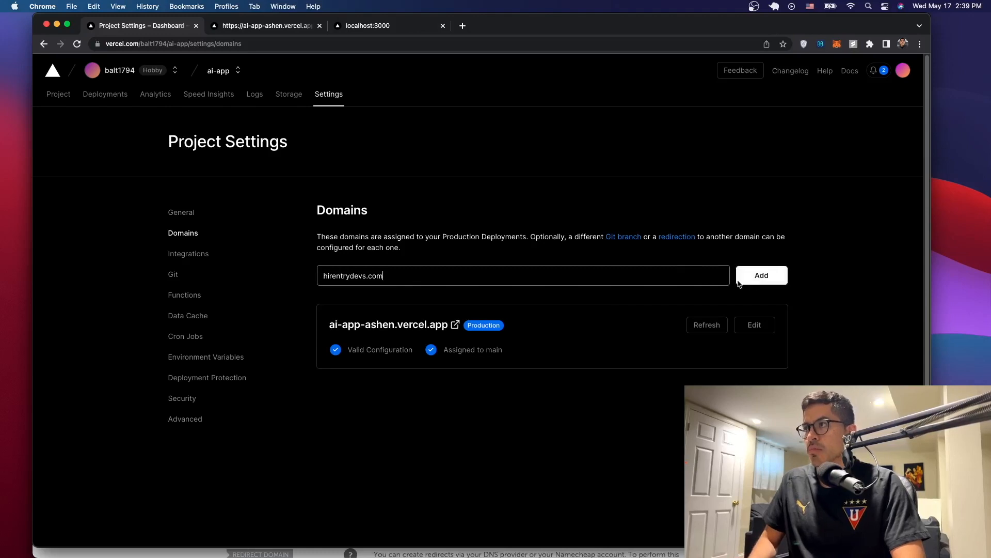
pyautogui.click(761, 276)
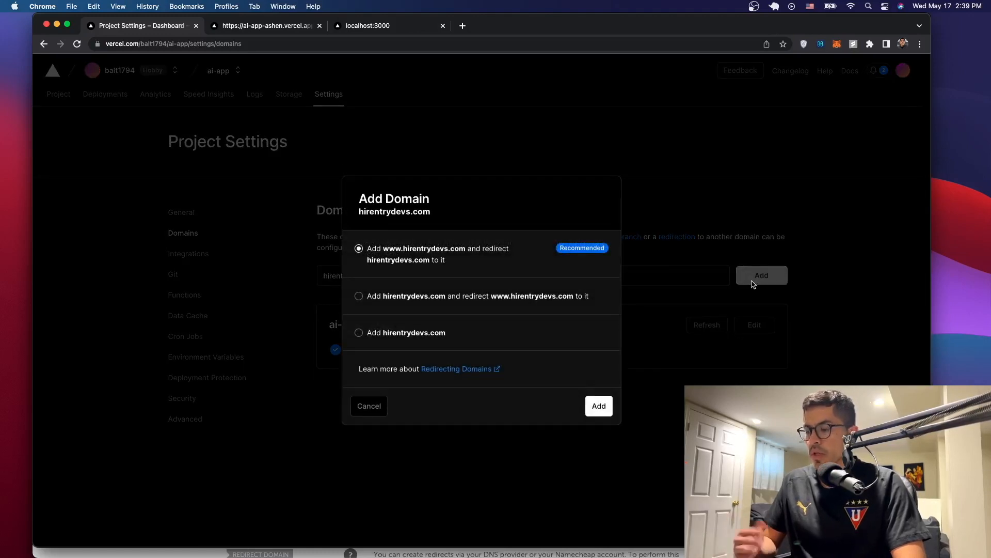
pyautogui.moveTo(655, 292)
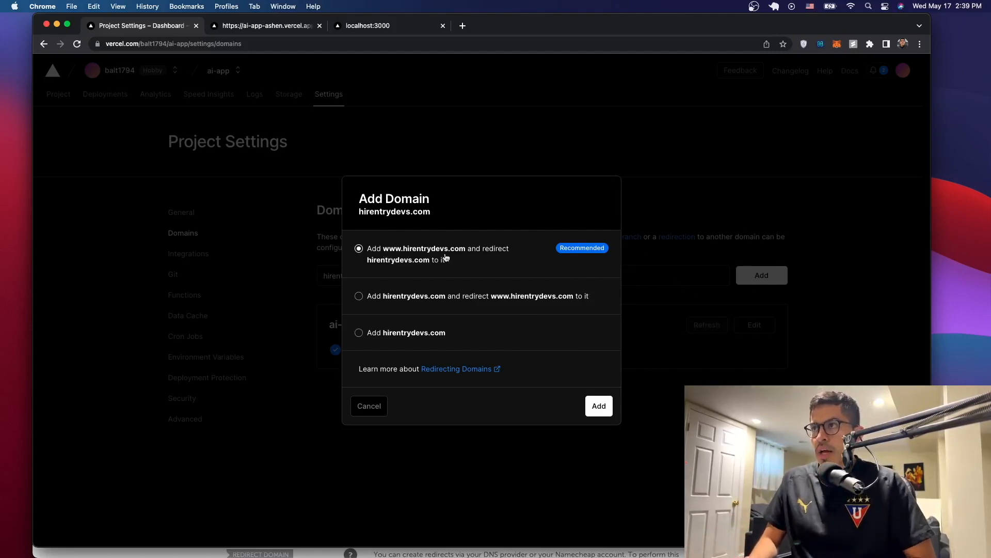
pyautogui.moveTo(416, 267)
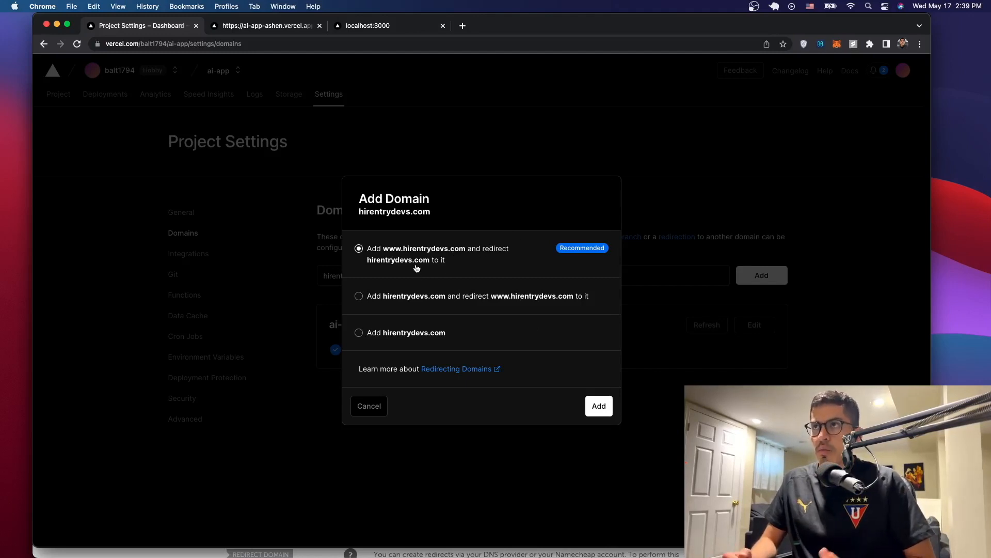
pyautogui.moveTo(118, 51)
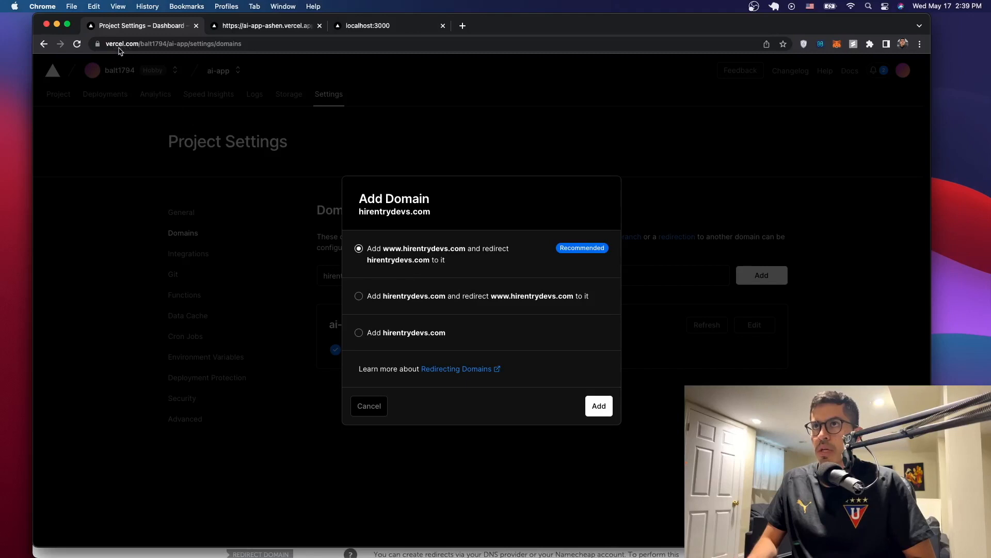
pyautogui.moveTo(114, 52)
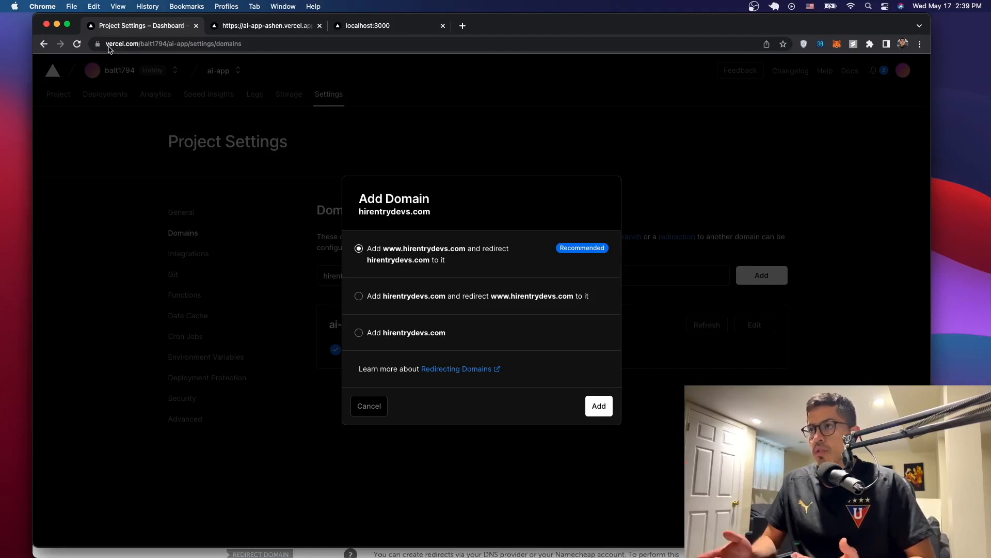
pyautogui.moveTo(415, 304)
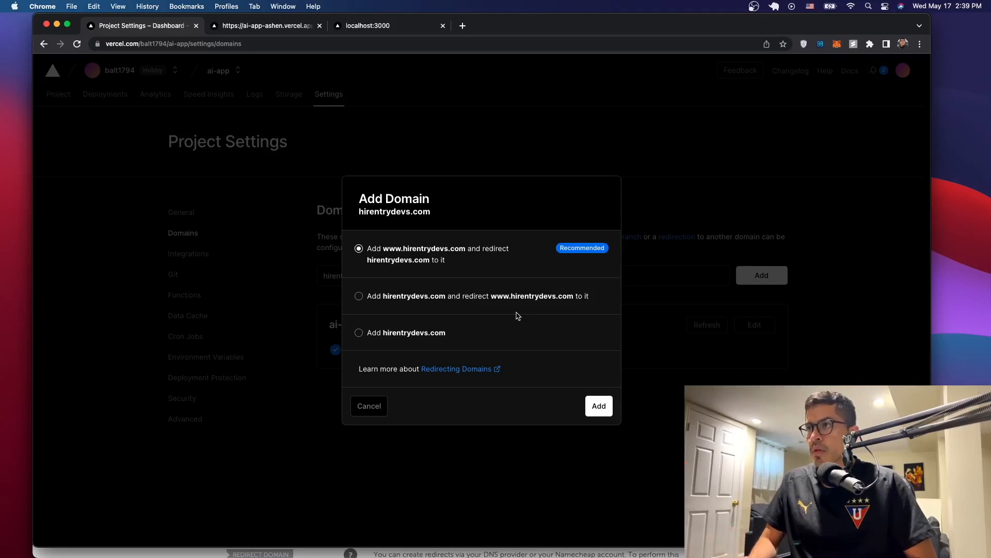
pyautogui.moveTo(441, 255)
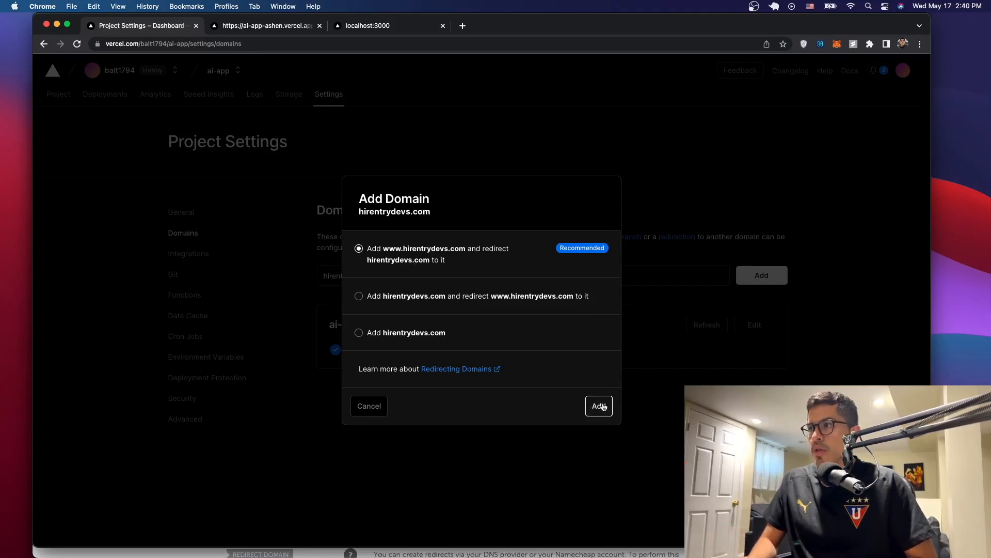
# Step: Confirm the Add Domain dialog with the recommended www-primary redirect setup
pyautogui.click(358, 296)
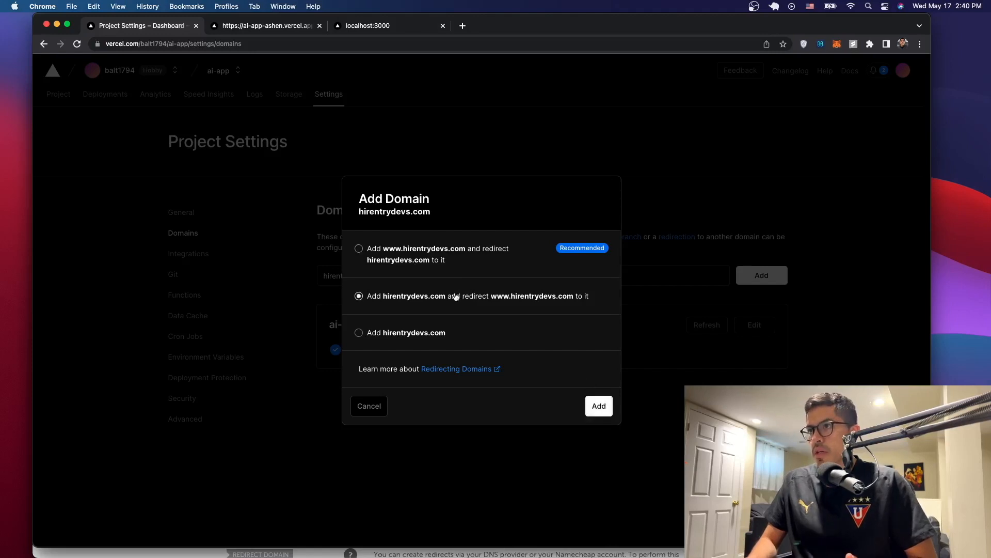
pyautogui.click(358, 247)
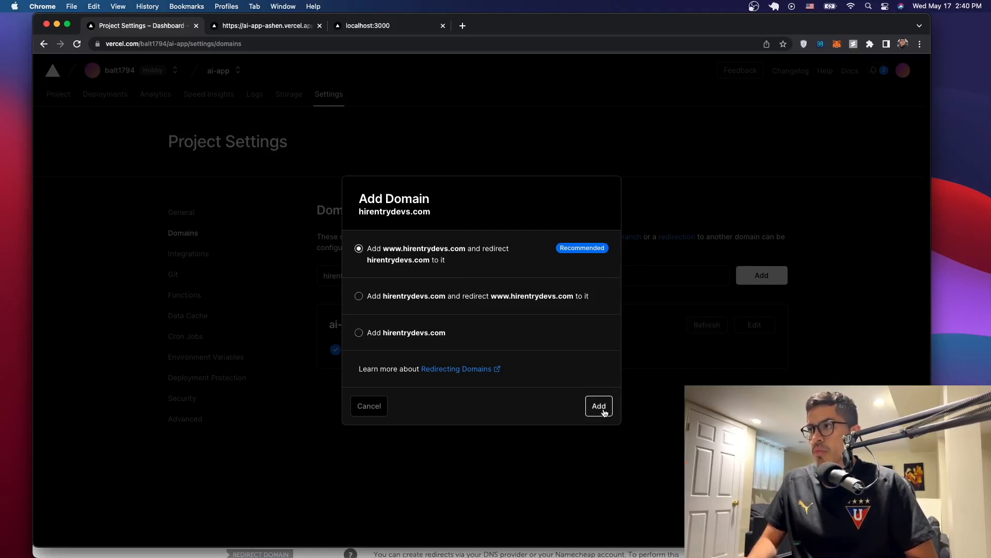
pyautogui.click(597, 406)
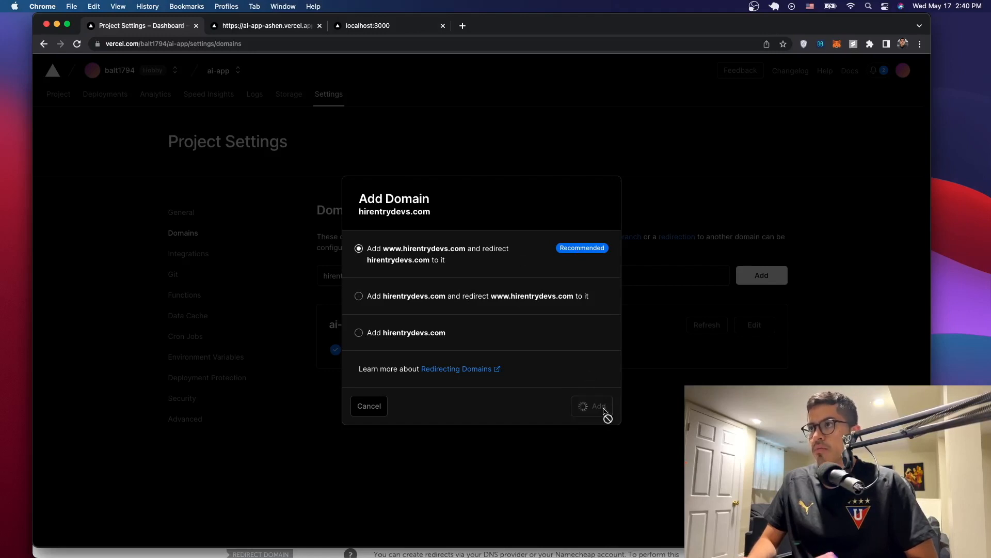
pyautogui.click(591, 405)
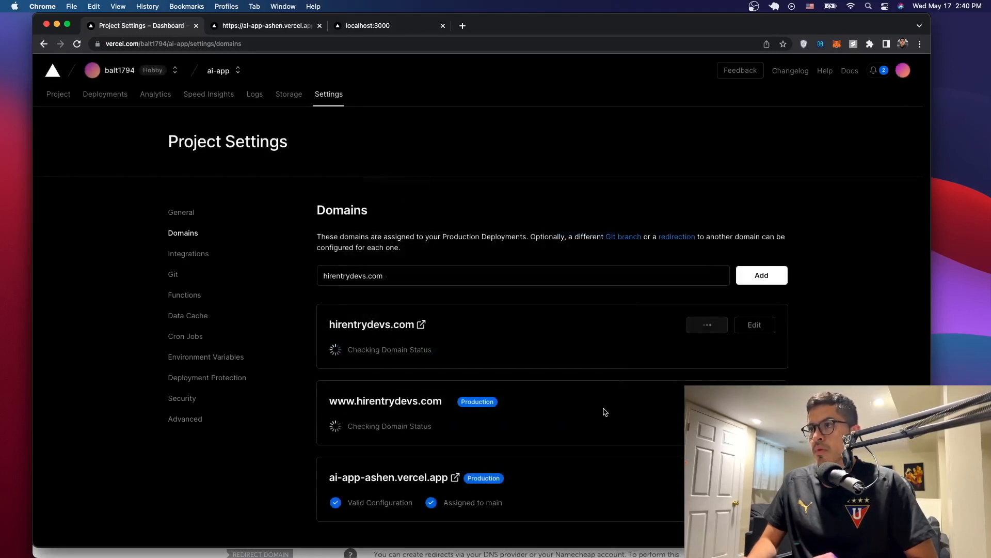
# Step: Review Vercel's intended nameservers ns1 and ns2.vercel-dns.com versus the current DigitalOcean ones
pyautogui.scroll(-3)
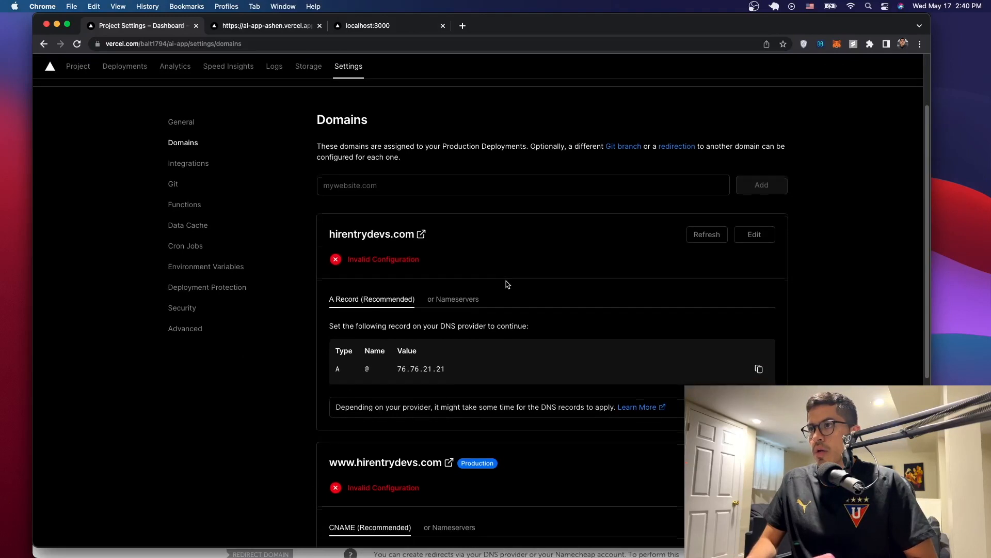
pyautogui.scroll(-3)
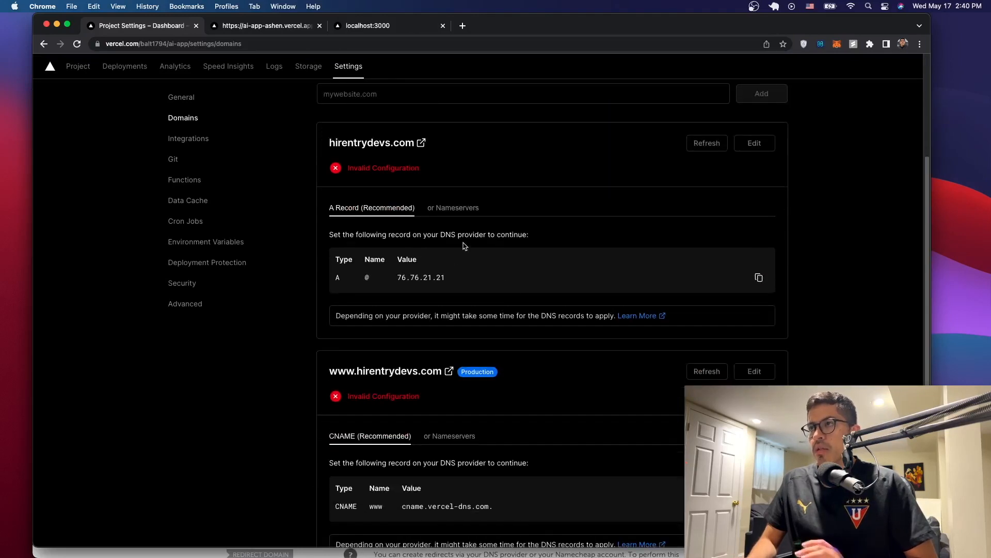
pyautogui.scroll(-3)
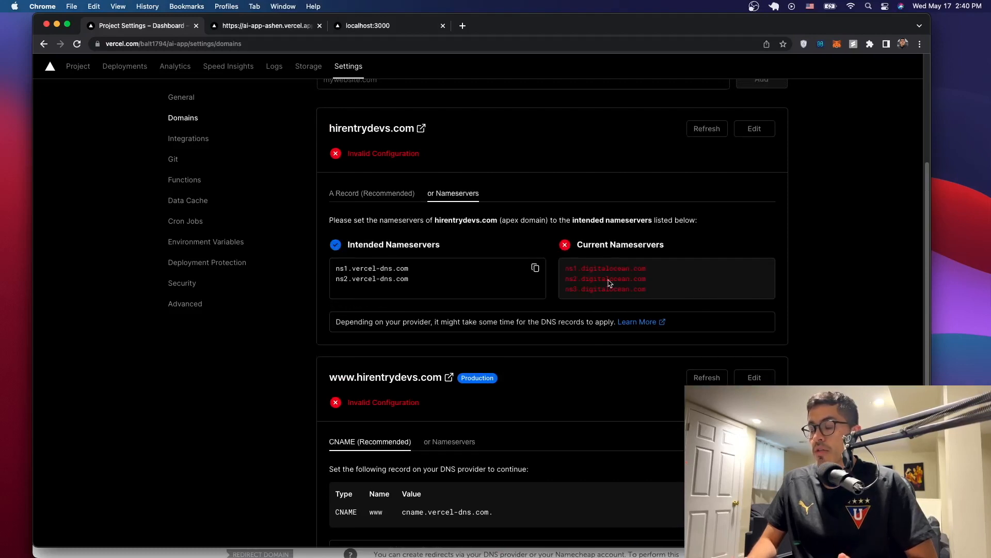
pyautogui.moveTo(414, 157)
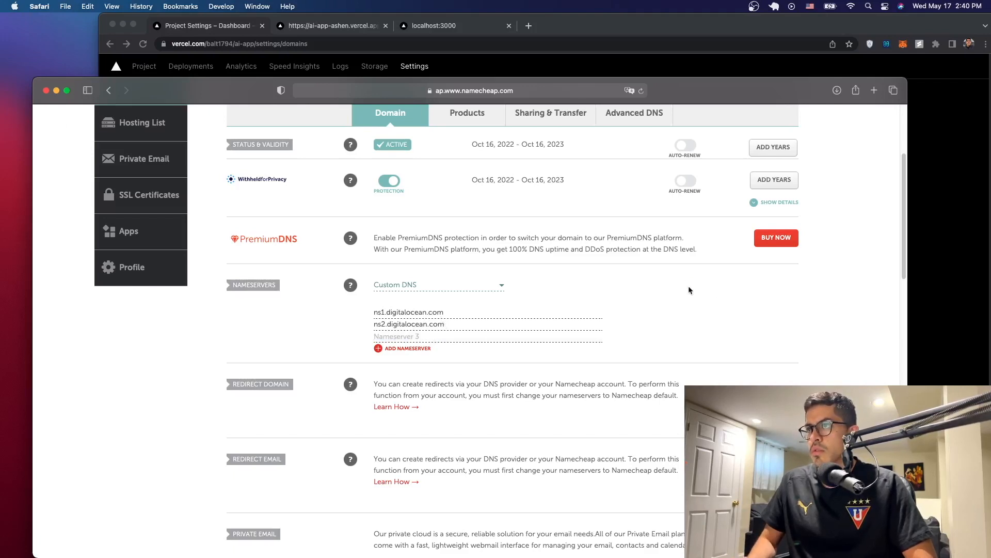
# Step: Switch hirentrydevs.com's nameservers to Namecheap BasicDNS and save the setting
pyautogui.click(438, 284)
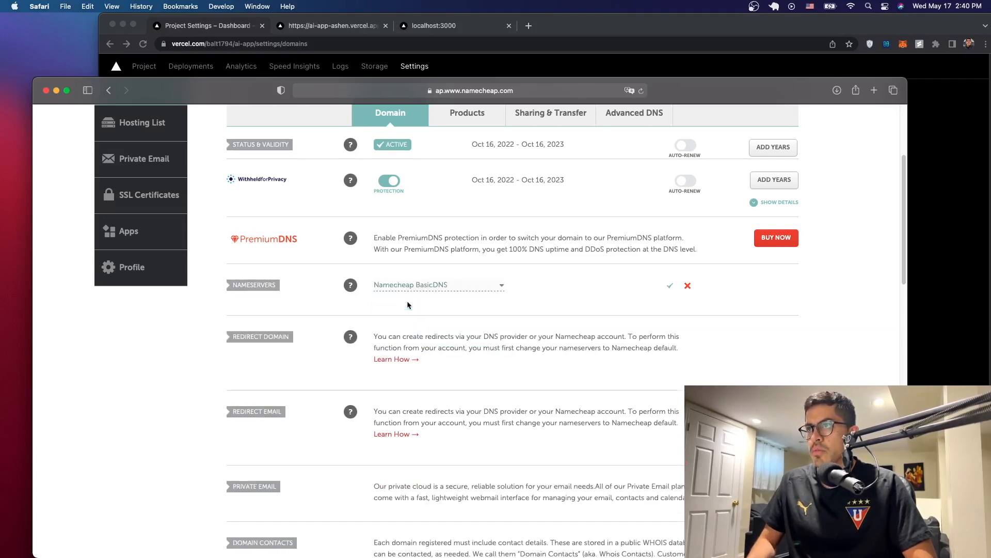
pyautogui.click(438, 284)
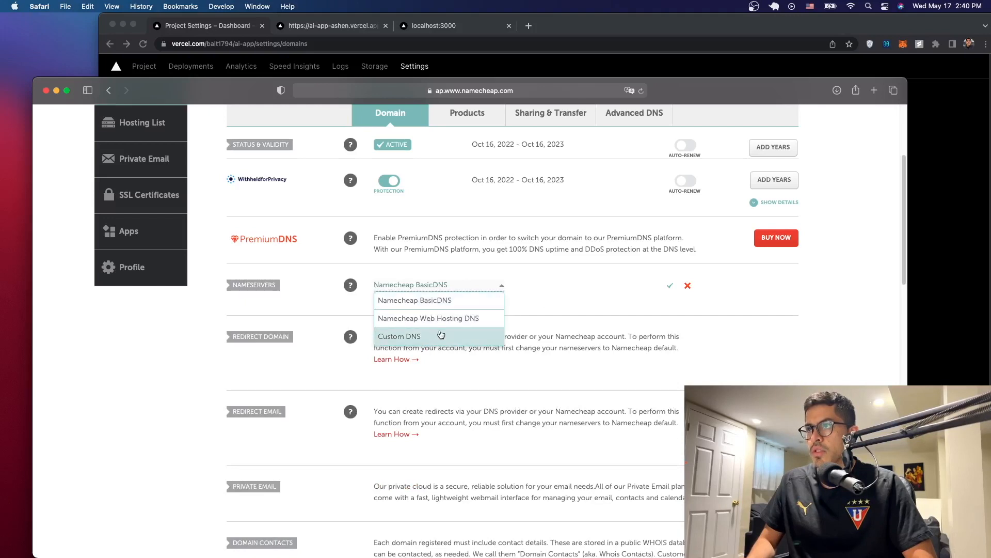
pyautogui.click(399, 335)
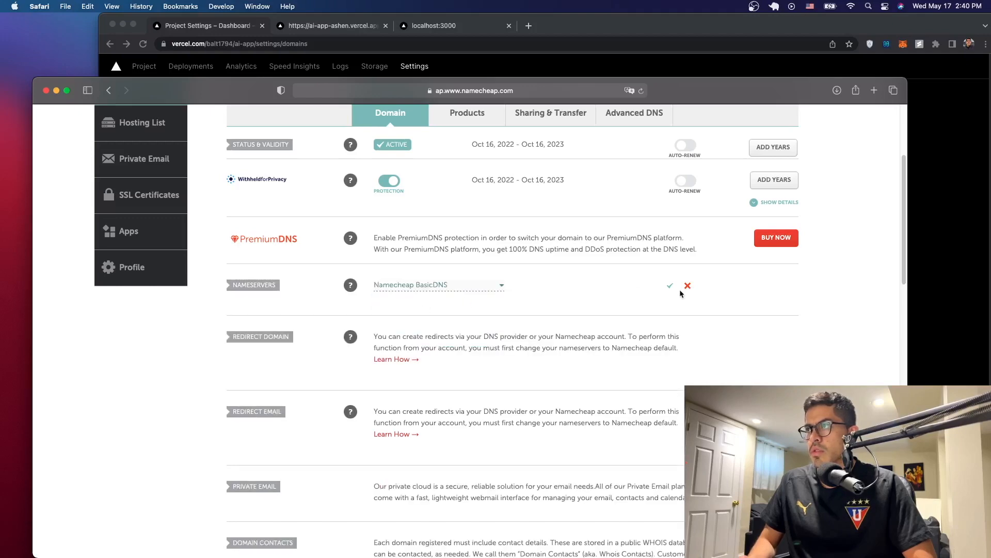
pyautogui.click(669, 285)
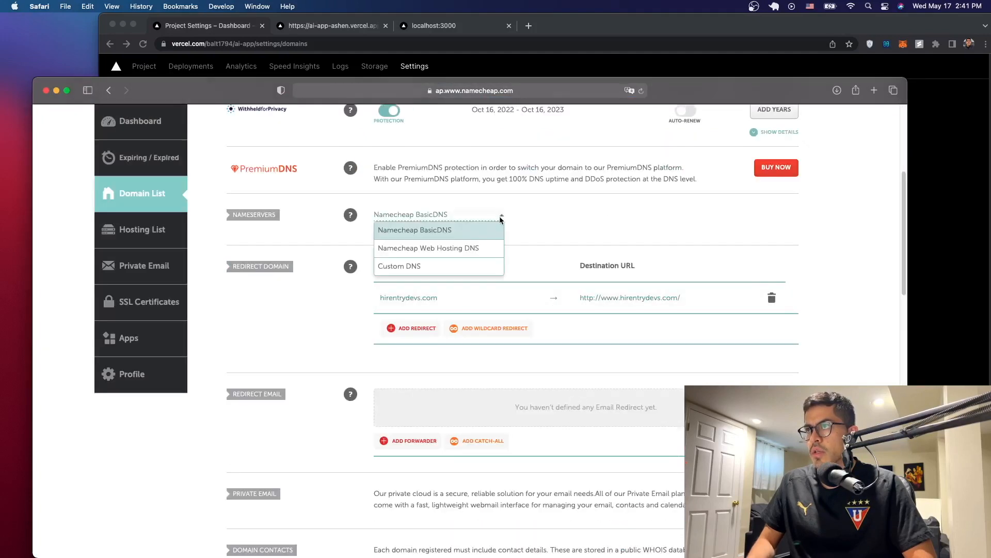
# Step: Set Custom DNS nameservers ns1.vercel-dns.com and ns2.vercel-dns.com for the domain and save
pyautogui.click(399, 266)
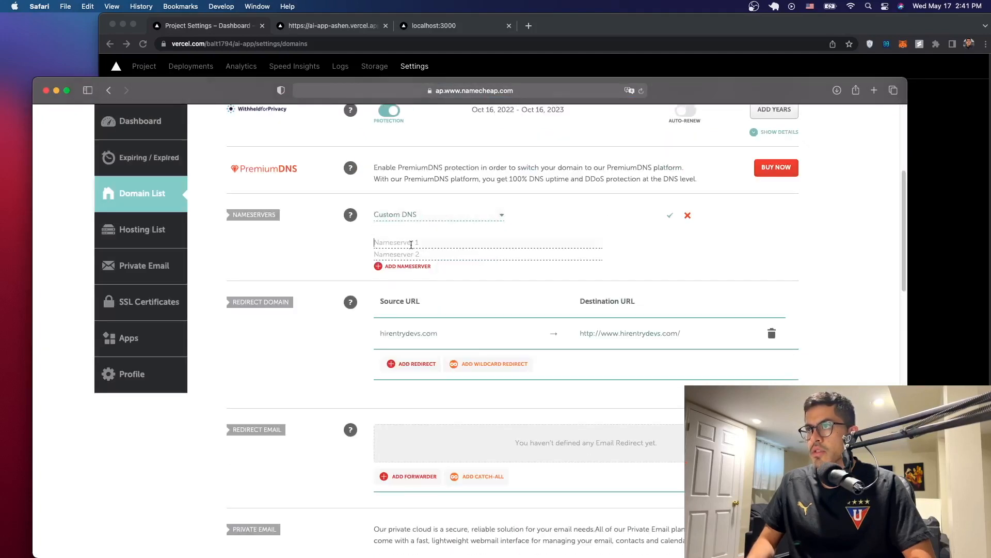
pyautogui.write('ns1.vercel-dns.com ns2.vercel-dns.com')
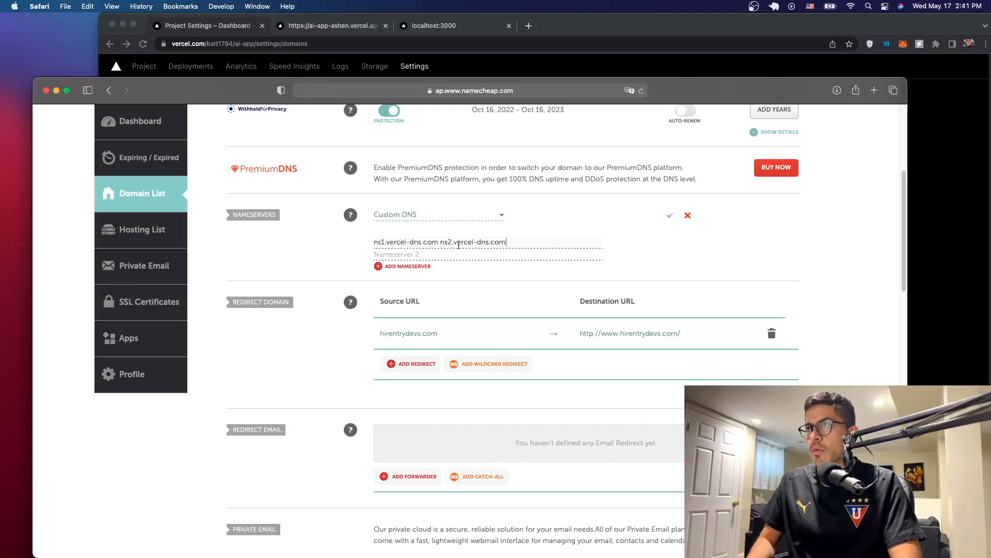
pyautogui.doubleClick(473, 242)
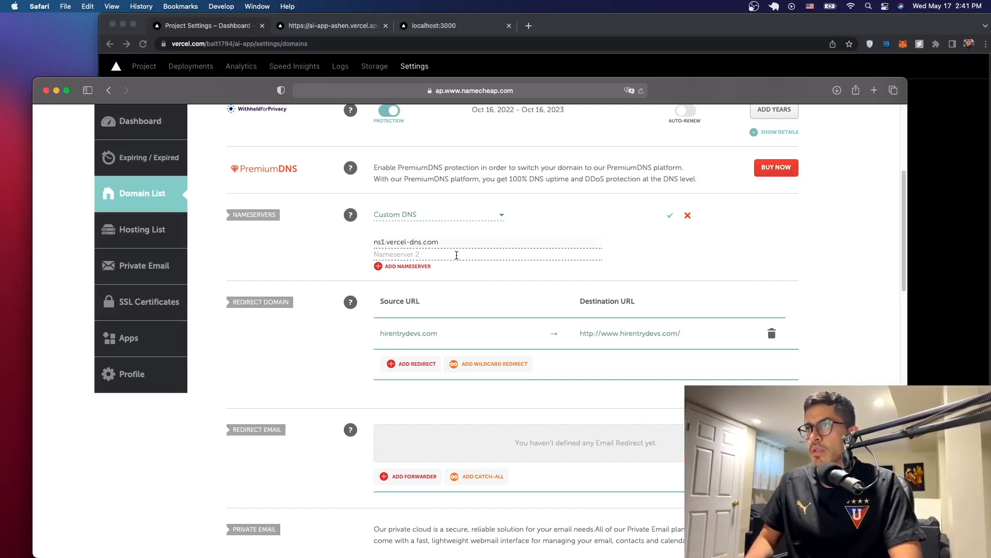
pyautogui.write('ns2.vercel-dns.com')
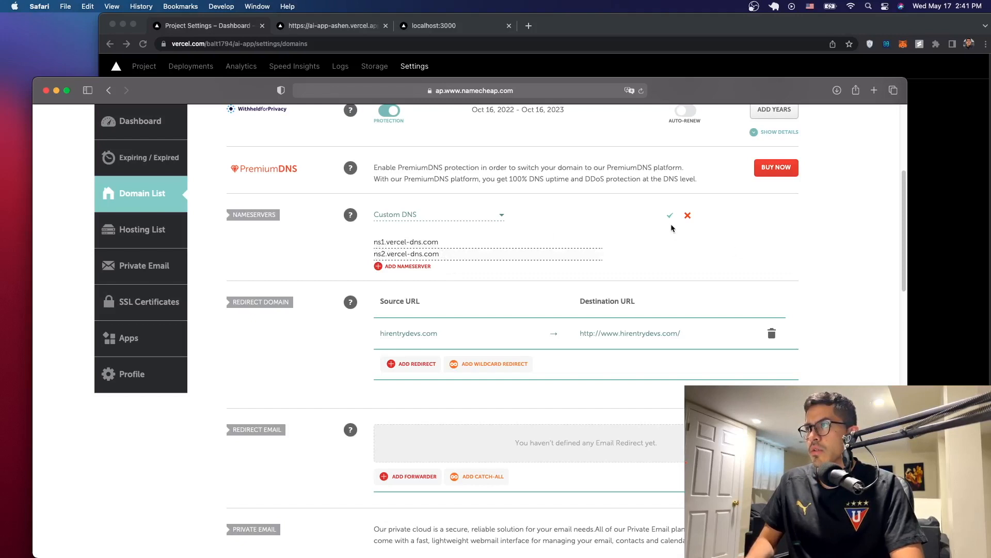
pyautogui.click(670, 215)
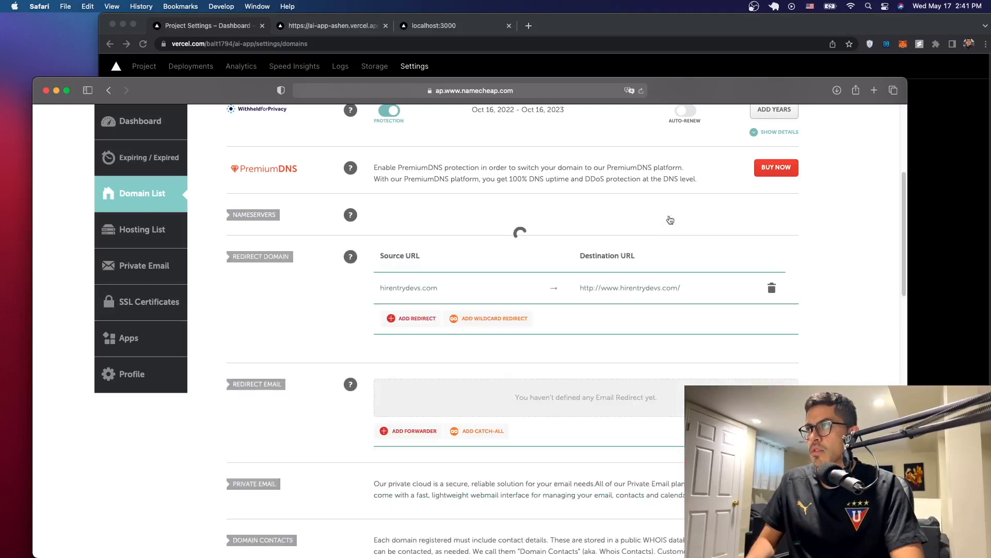
pyautogui.moveTo(732, 349)
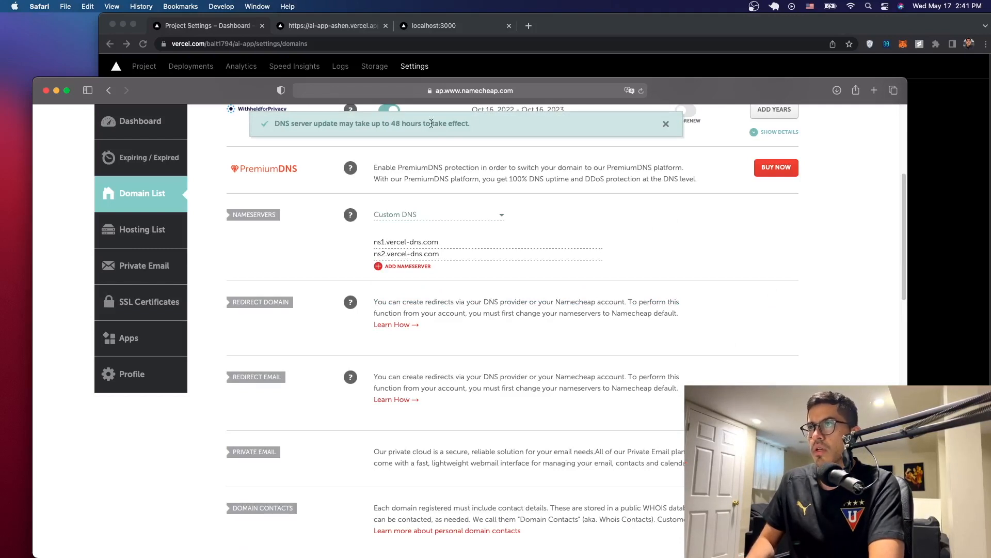
pyautogui.moveTo(59, 103)
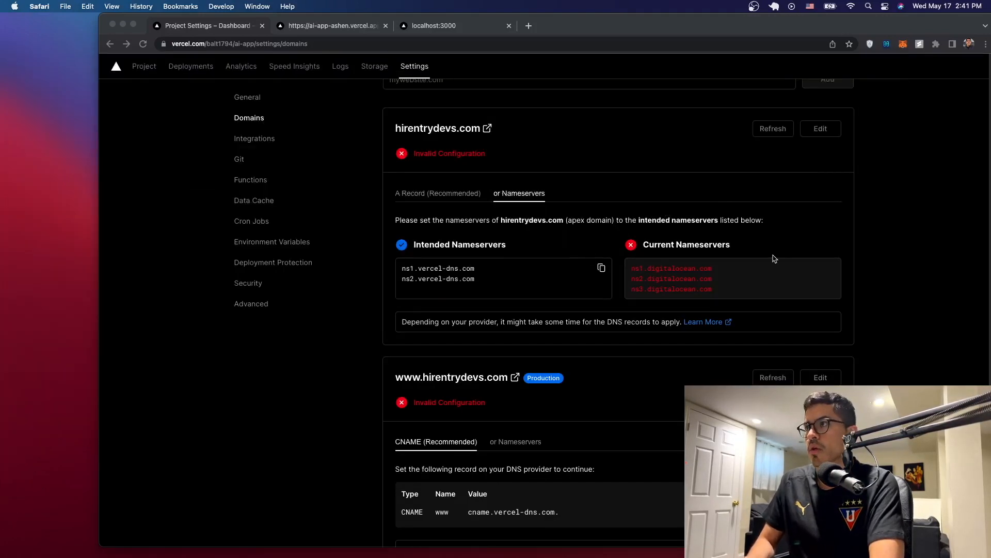
pyautogui.moveTo(795, 126)
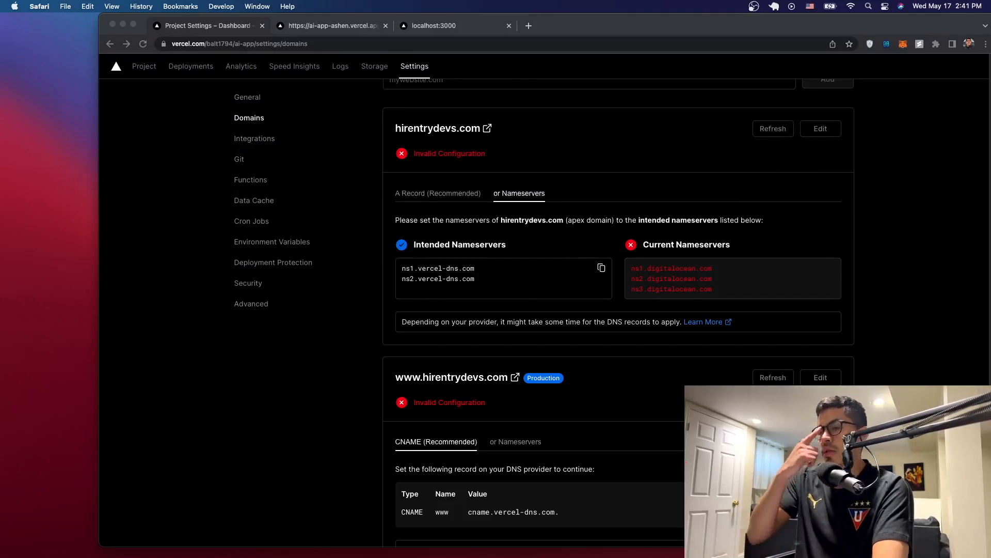
pyautogui.scroll(-3)
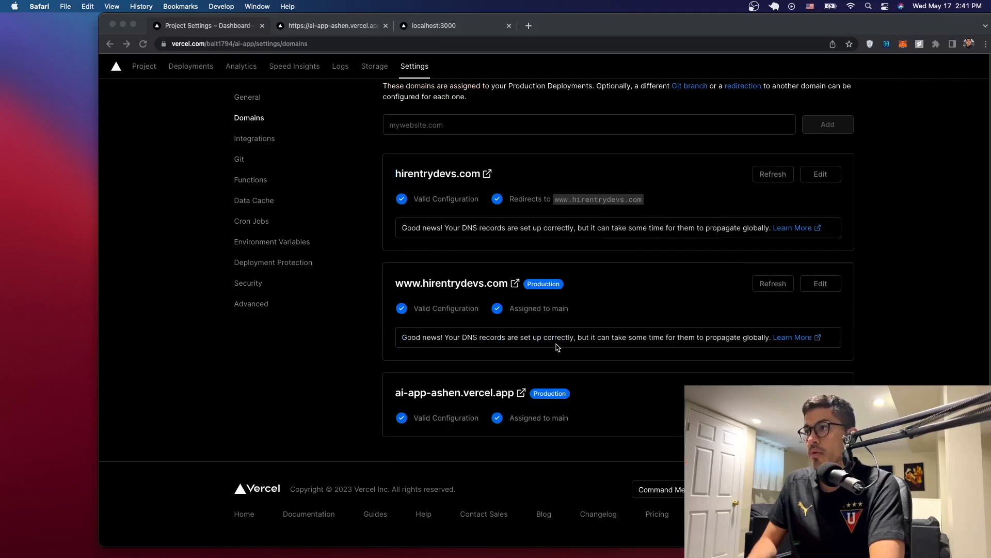
pyautogui.moveTo(628, 328)
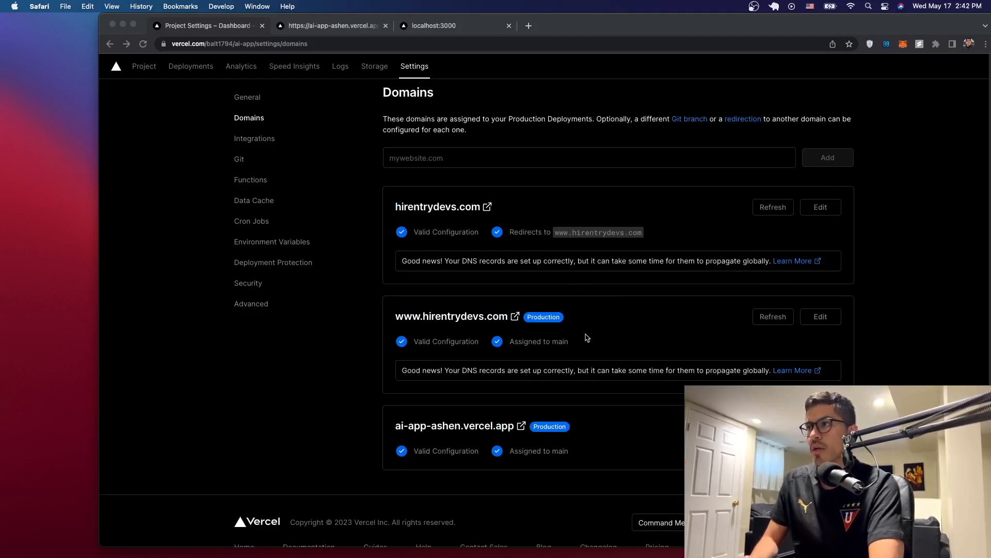
pyautogui.moveTo(565, 238)
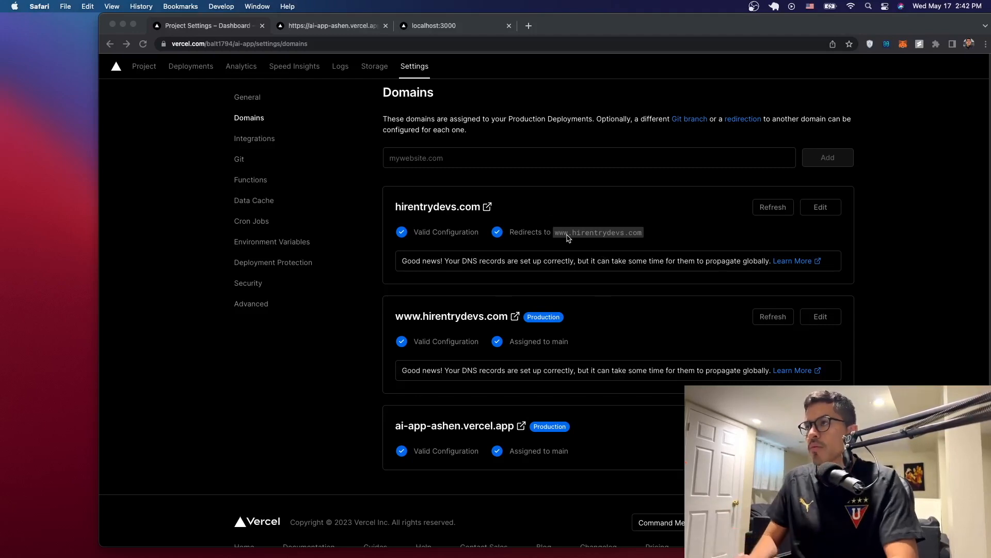
pyautogui.scroll(-3)
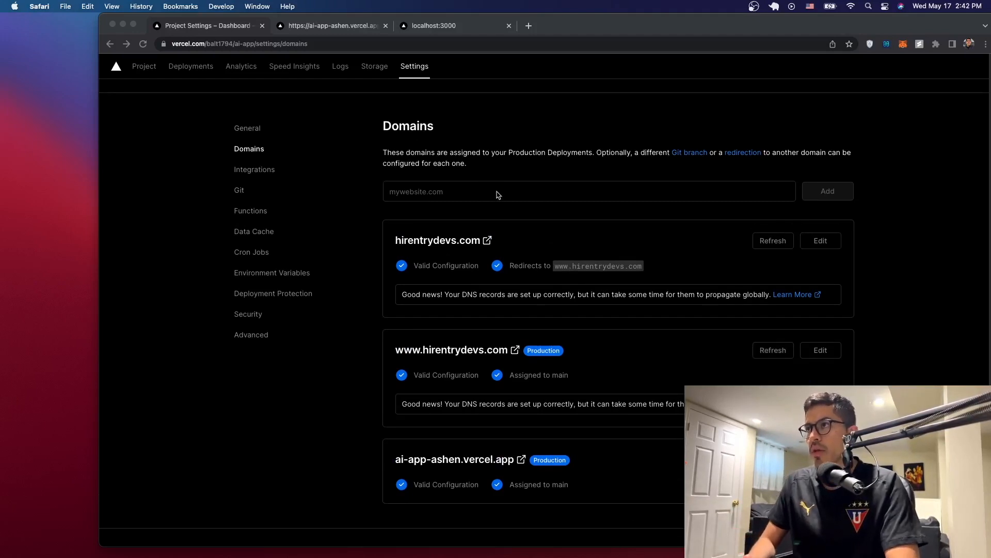
pyautogui.scroll(-3)
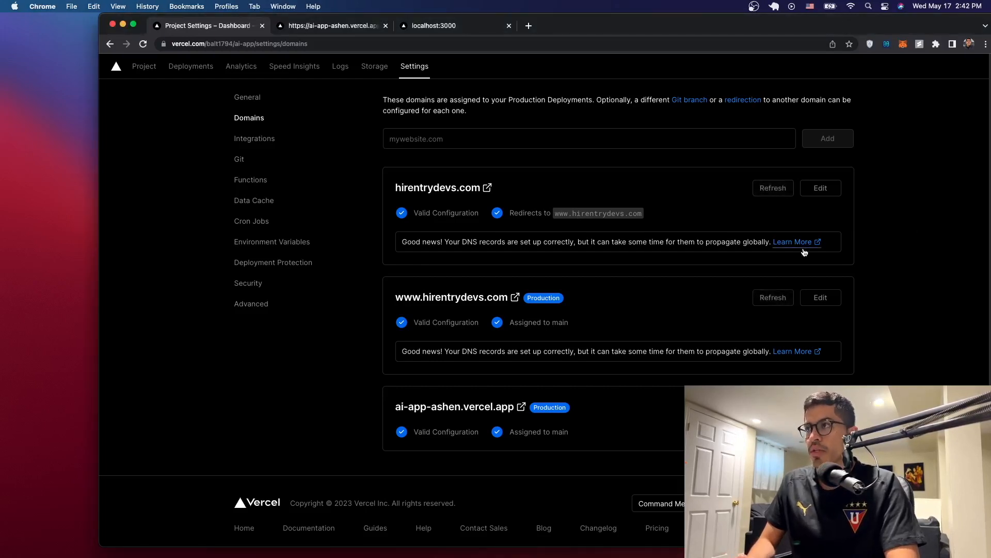
pyautogui.click(820, 188)
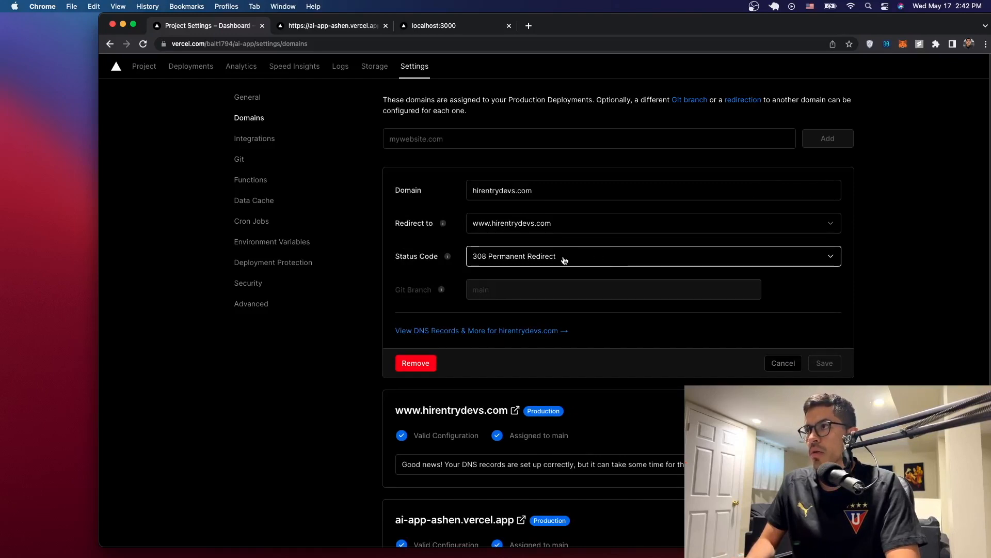
pyautogui.click(651, 256)
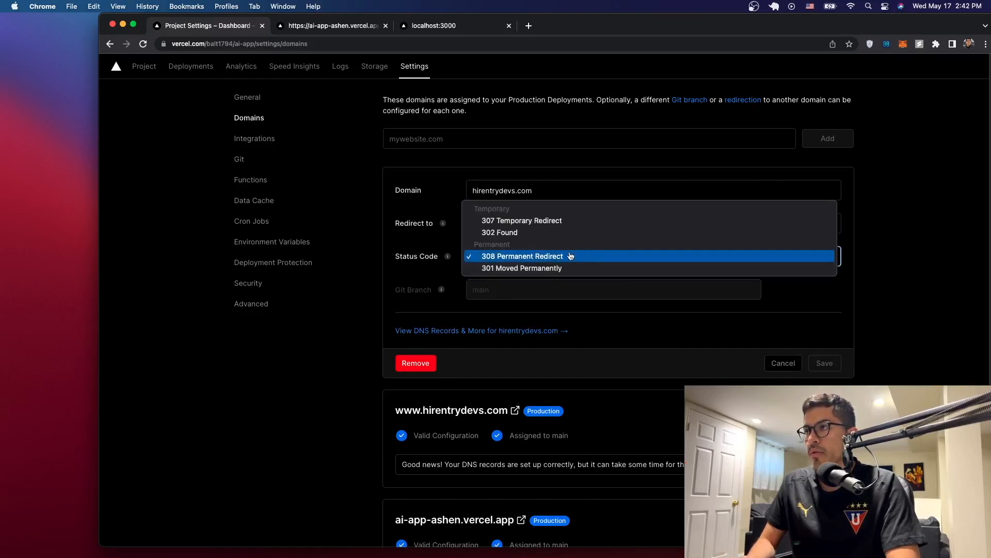
pyautogui.click(522, 256)
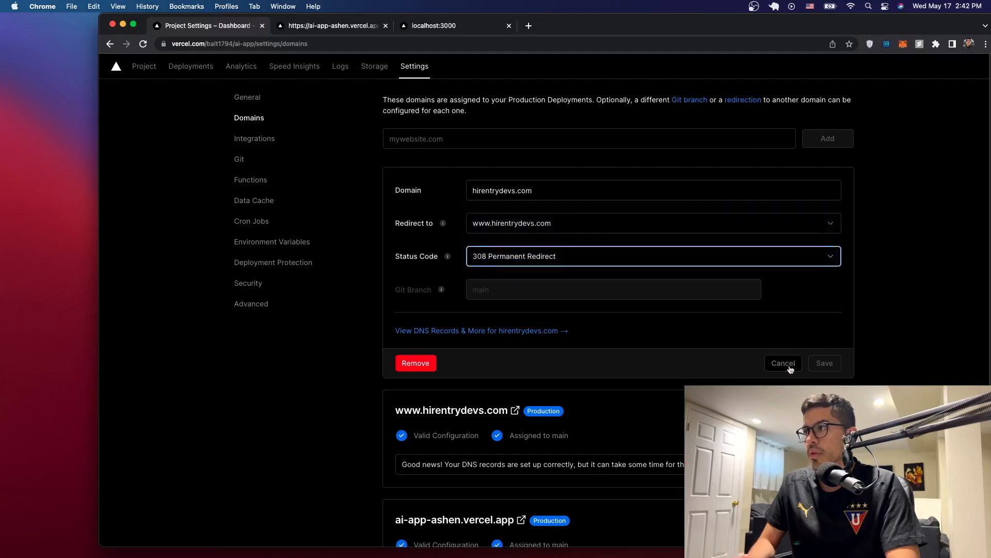
pyautogui.click(783, 363)
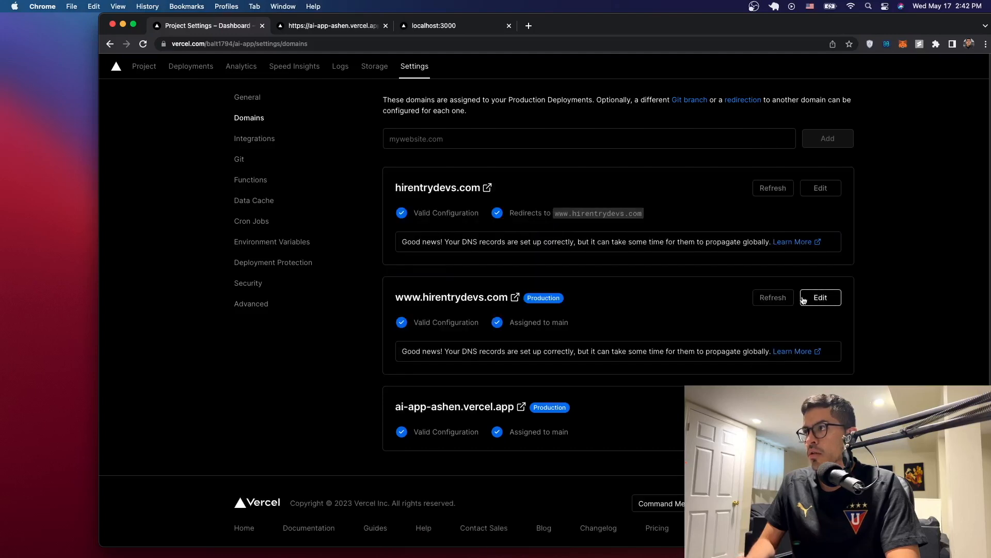
pyautogui.click(820, 297)
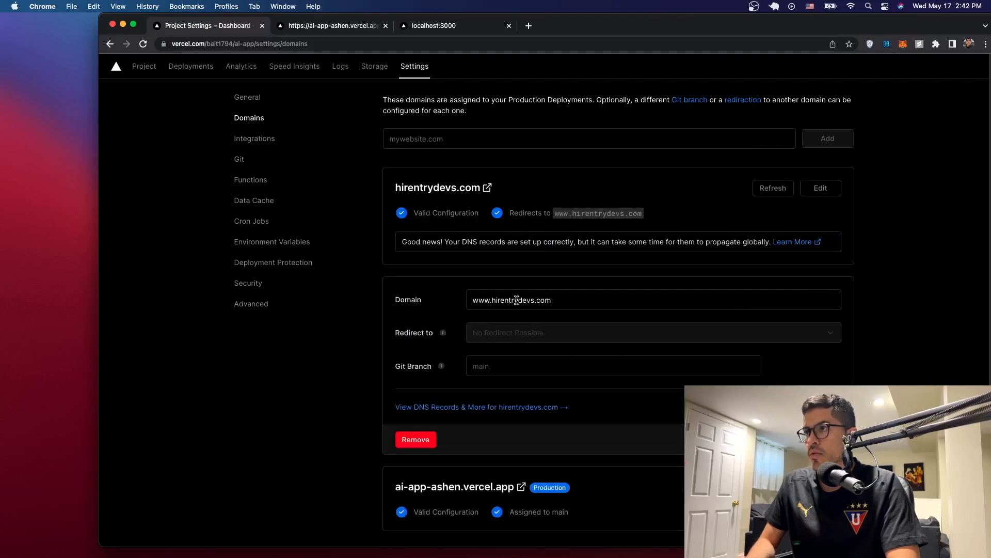
pyautogui.scroll(-3)
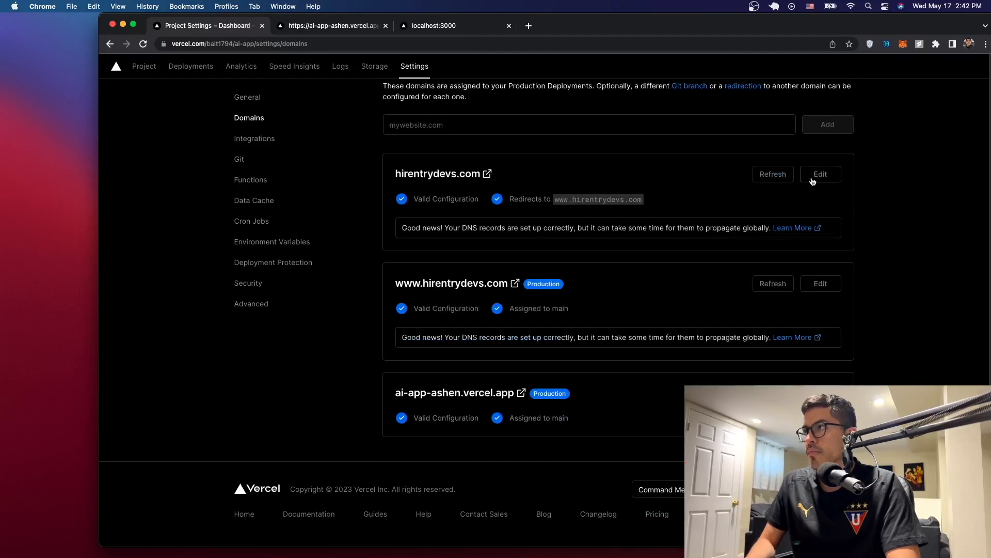
# Step: Save hirentrydevs.com with No Redirect so it is assigned to main as Production
pyautogui.click(820, 174)
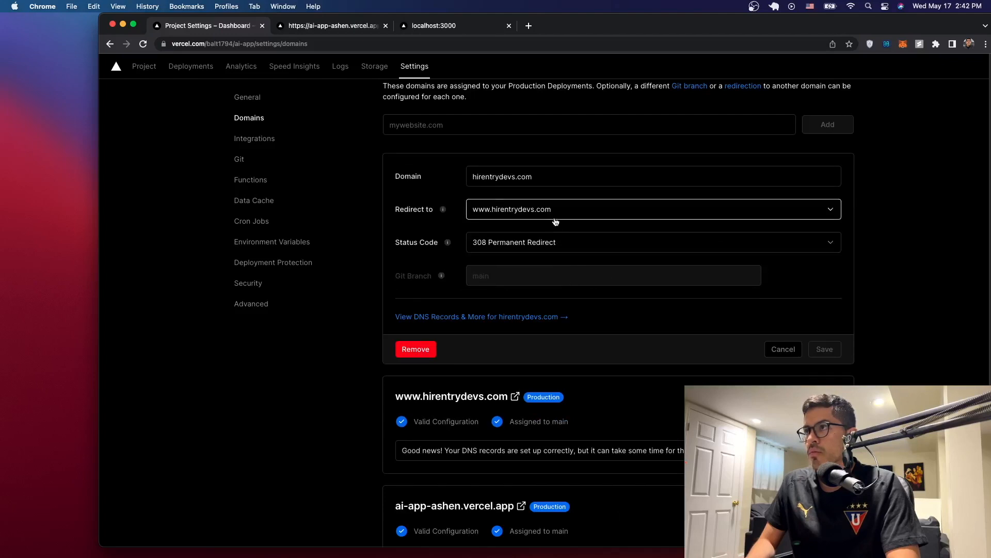
pyautogui.click(653, 209)
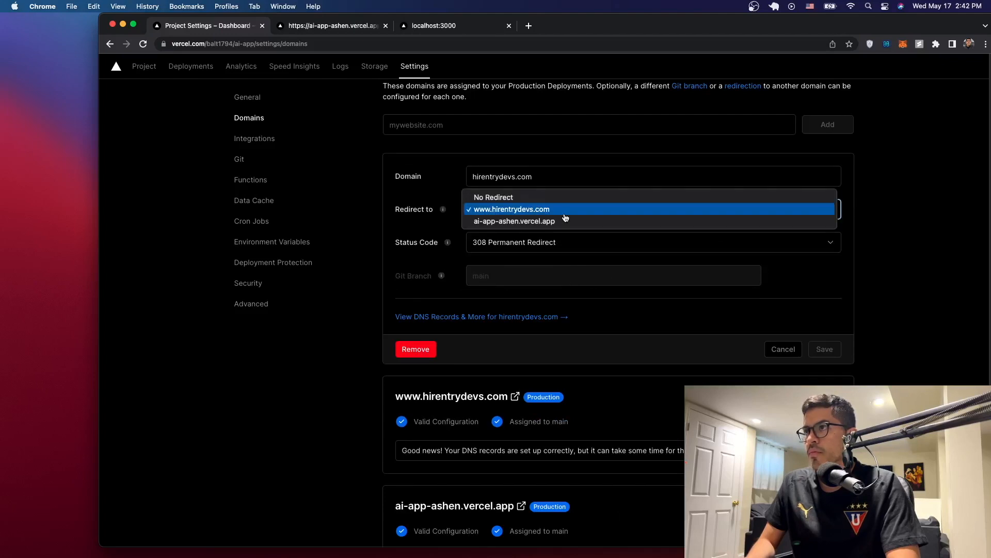
pyautogui.click(494, 197)
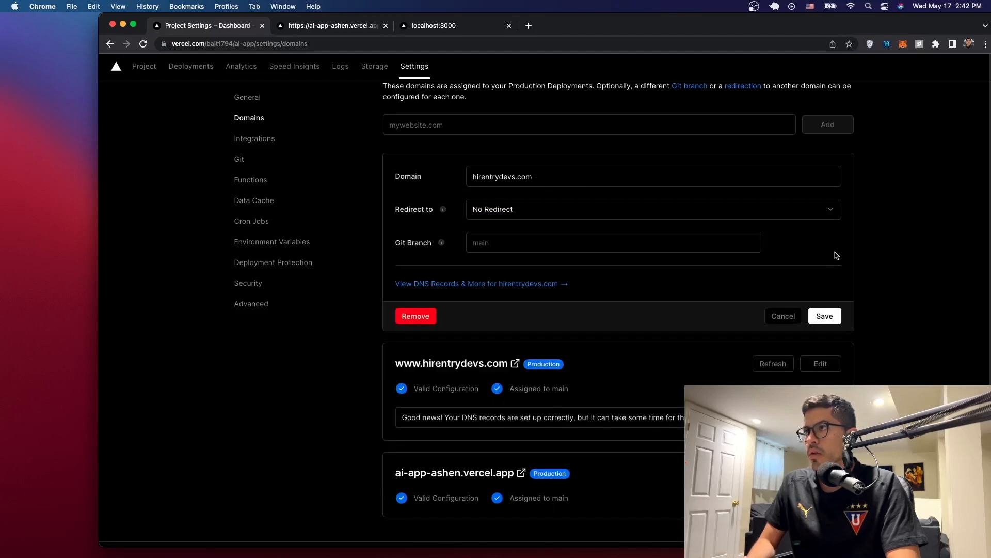
pyautogui.click(825, 315)
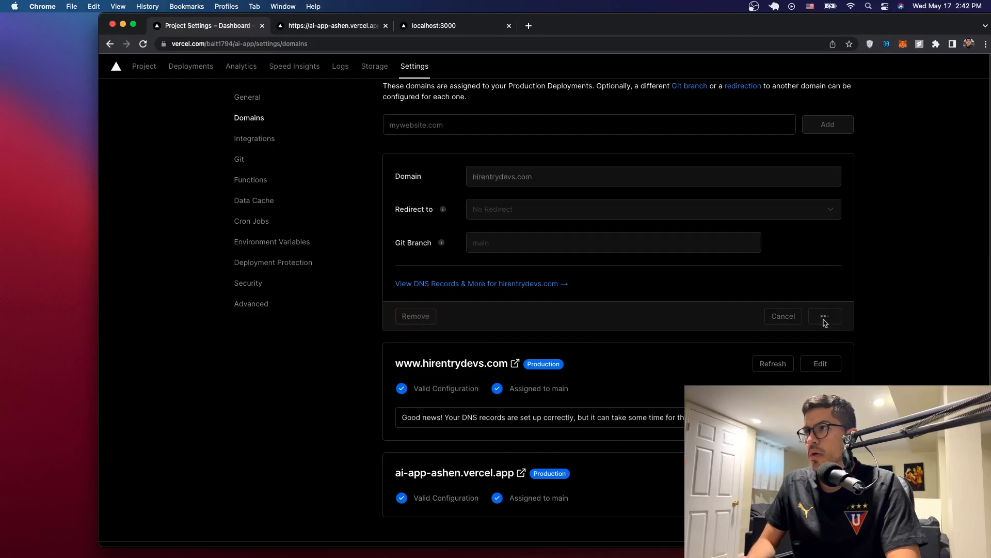
pyautogui.click(782, 316)
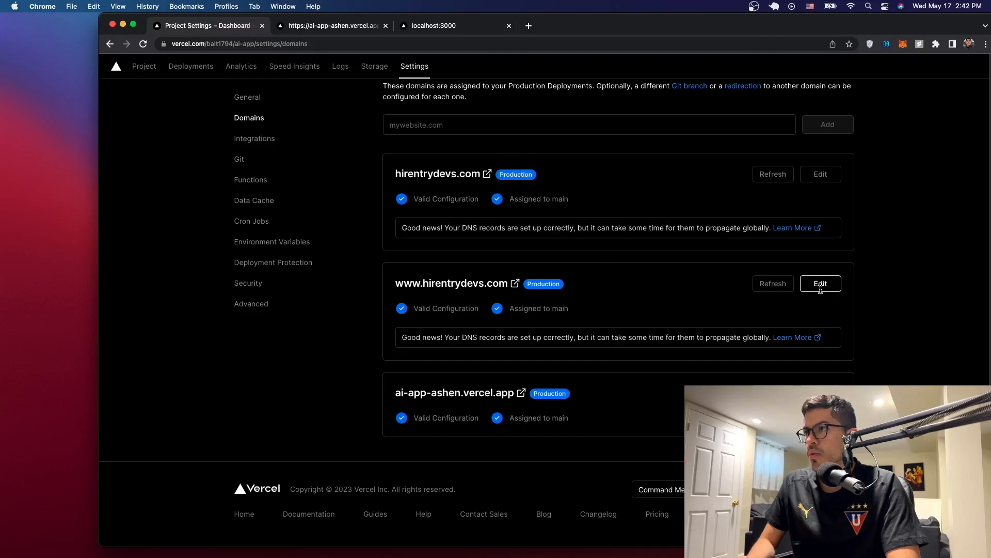
pyautogui.click(820, 284)
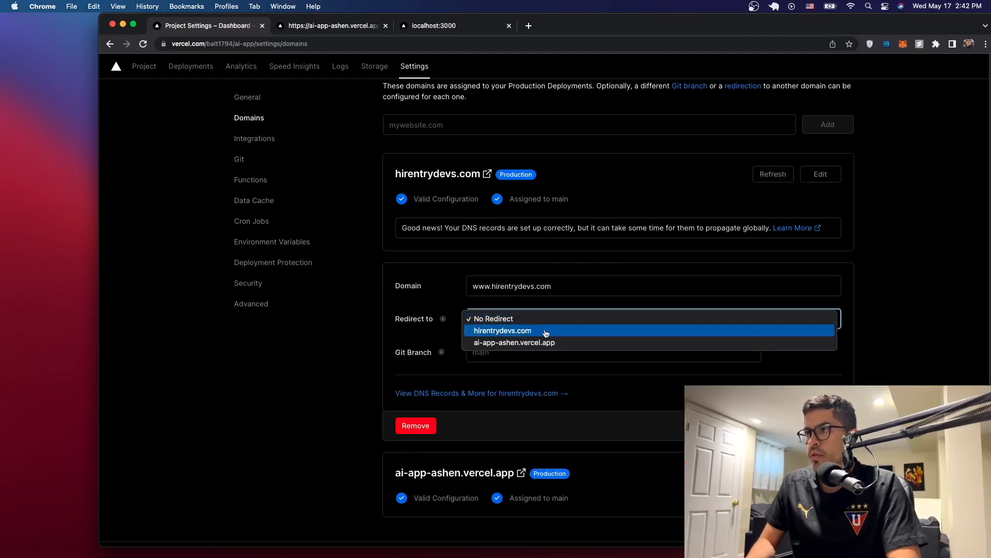
pyautogui.click(502, 330)
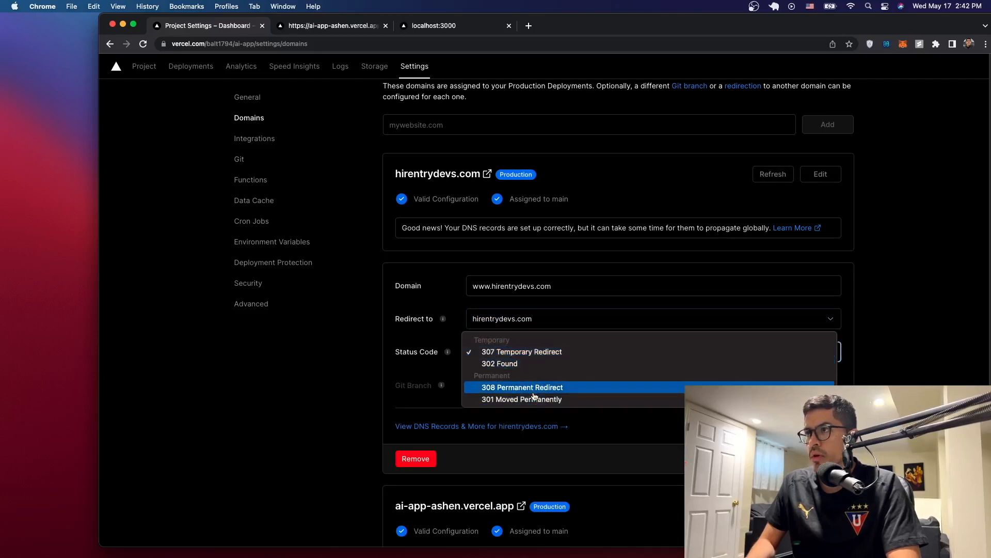
pyautogui.click(522, 387)
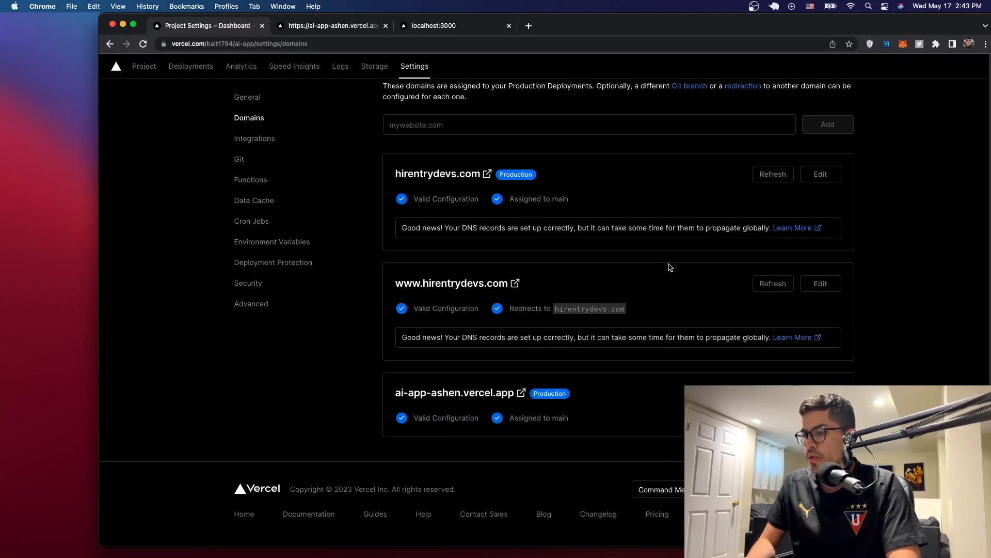
pyautogui.moveTo(786, 300)
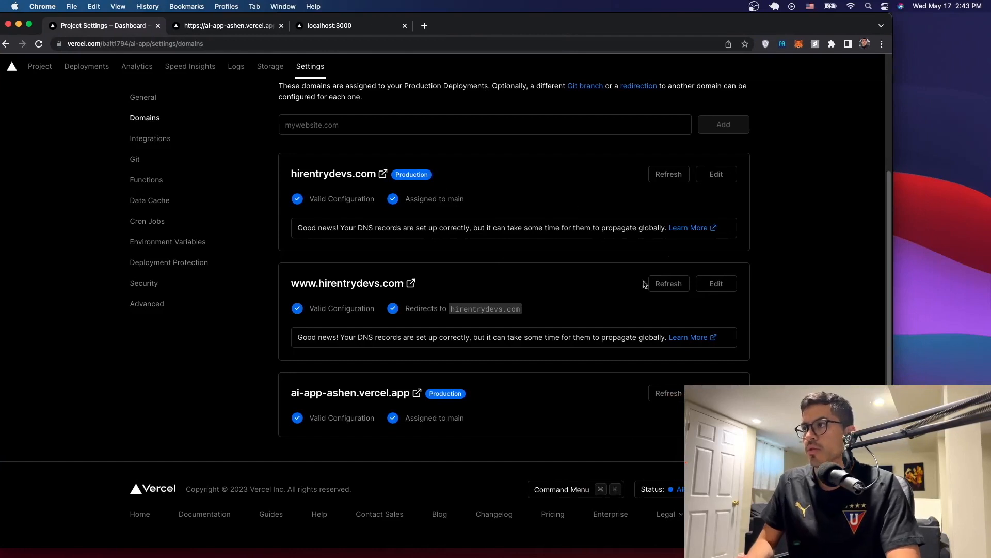
pyautogui.moveTo(464, 217)
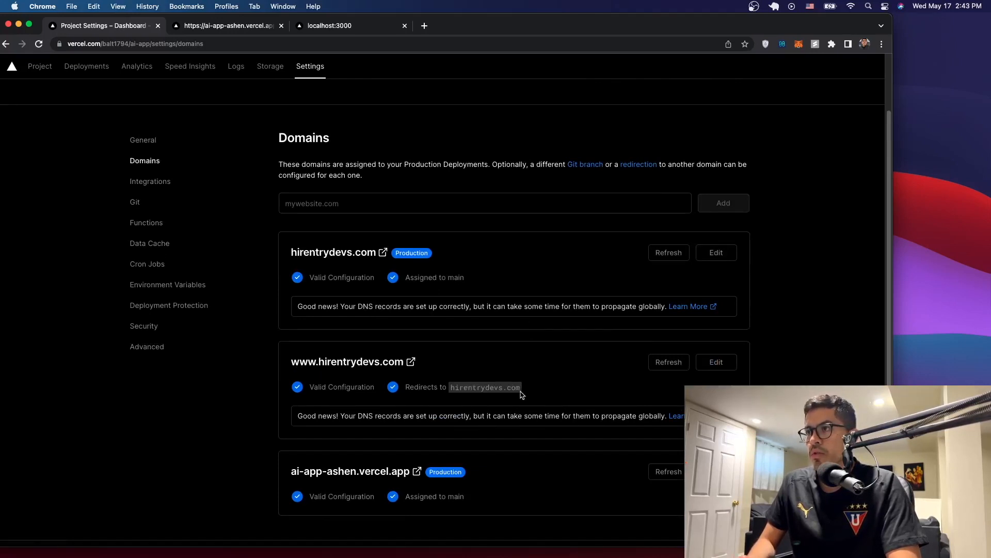
pyautogui.scroll(-3)
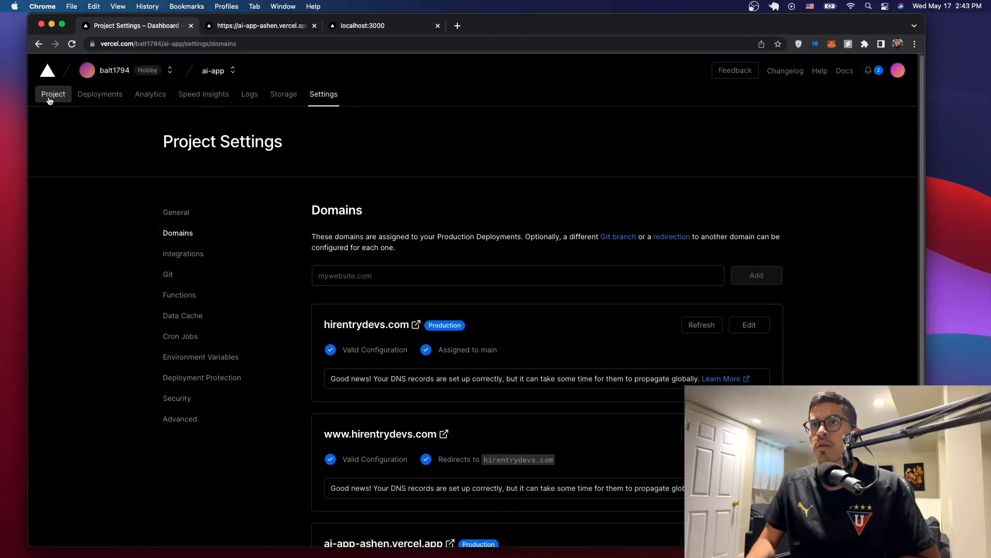
# Step: From the ai-app project overview, launch the live site at hirentrydevs.com
pyautogui.click(53, 93)
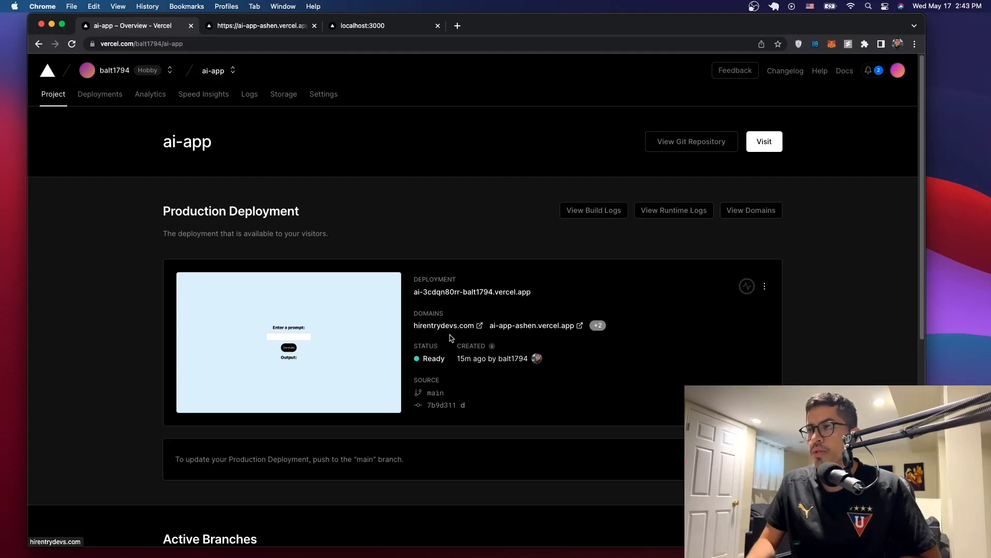
pyautogui.click(444, 324)
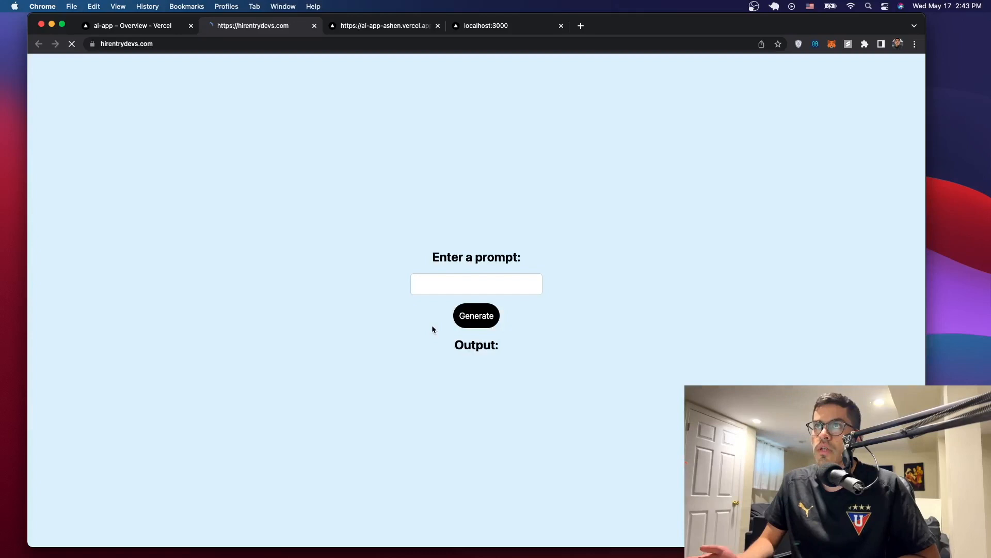
# Step: Close the extra tab, submit the prompt 'hello world 3.0' and review the generated explanation
pyautogui.click(127, 43)
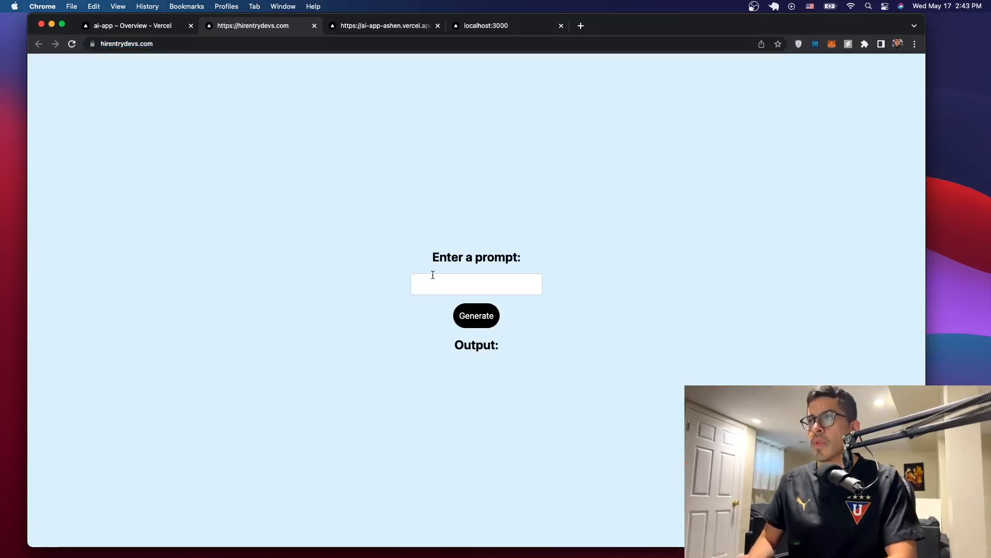
pyautogui.click(437, 25)
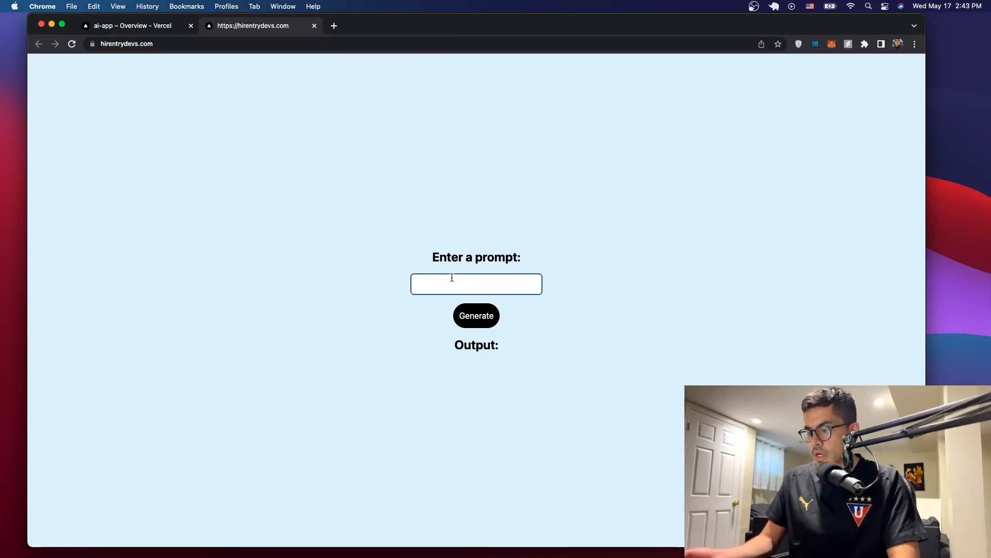
pyautogui.write('hello world 3')
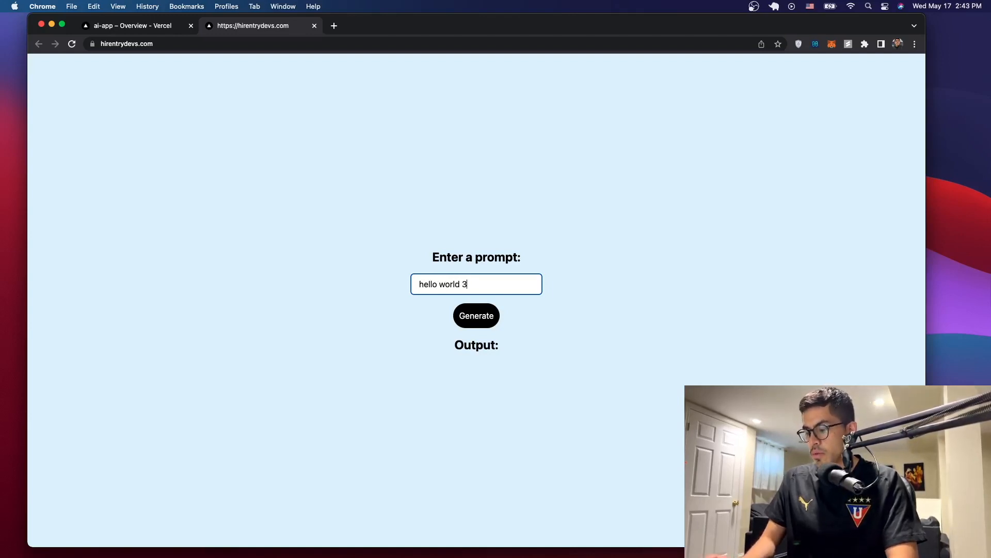
pyautogui.click(476, 316)
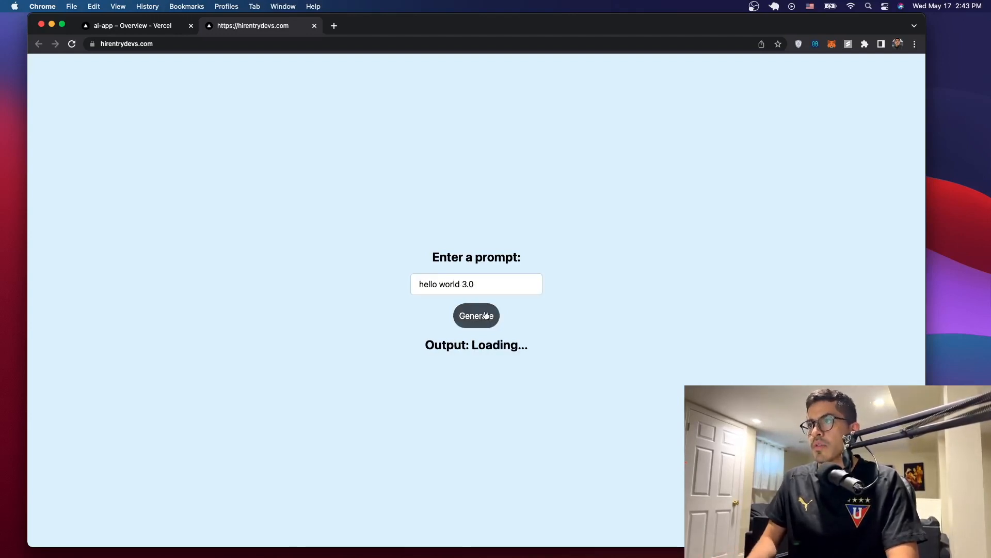
pyautogui.click(476, 316)
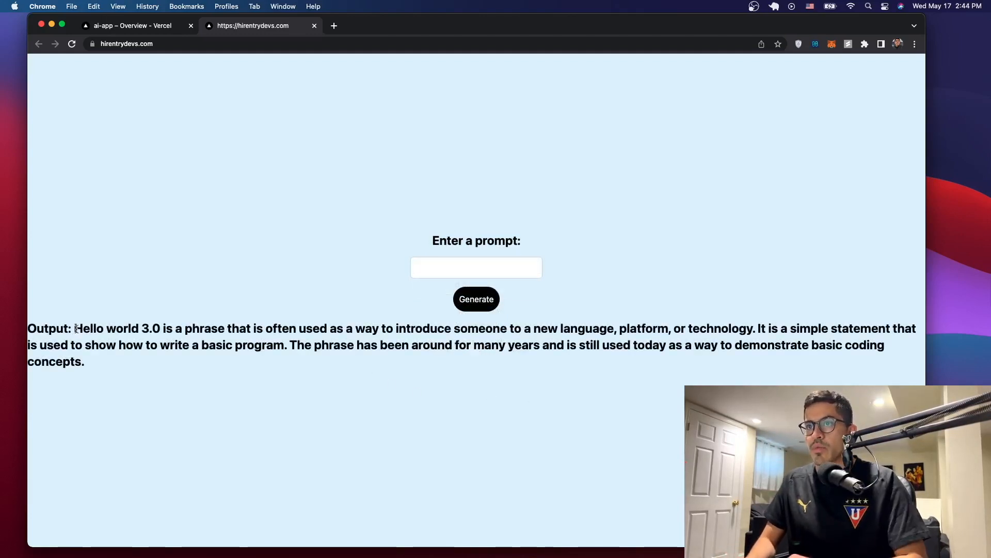
pyautogui.moveTo(74, 328); pyautogui.dragTo(172, 328)
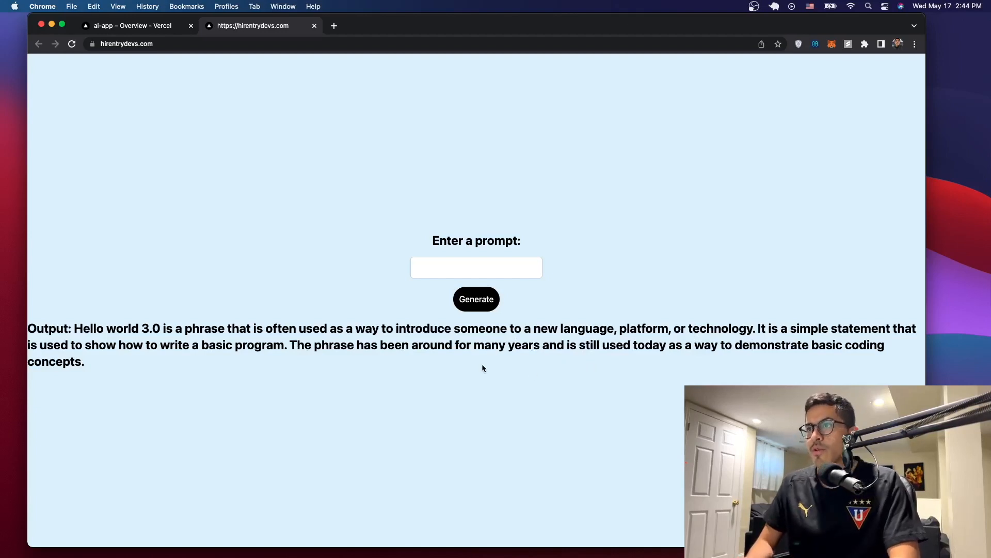
# Step: Submit an arithmetic prompt that returns 576, then return to the Vercel project overview
pyautogui.write('3')
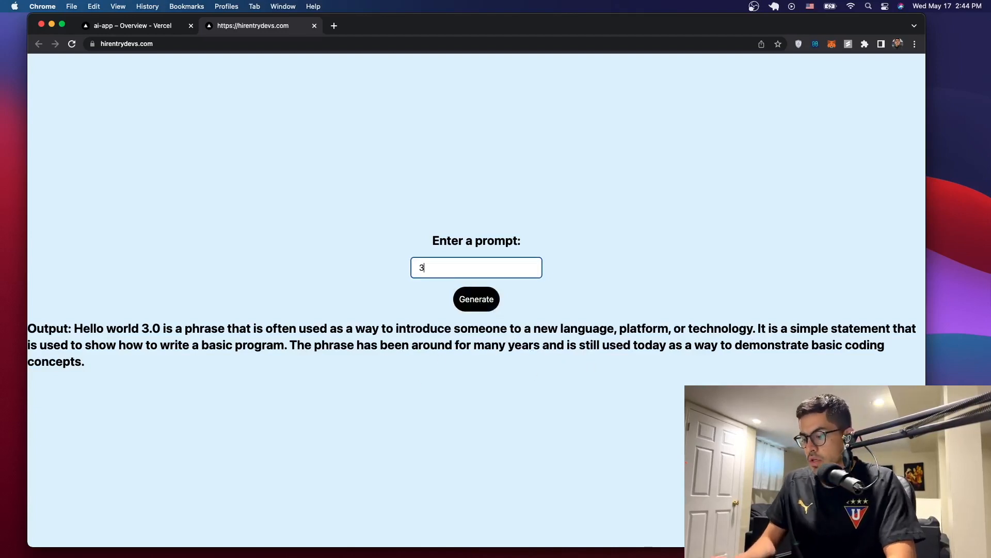
pyautogui.write('+2')
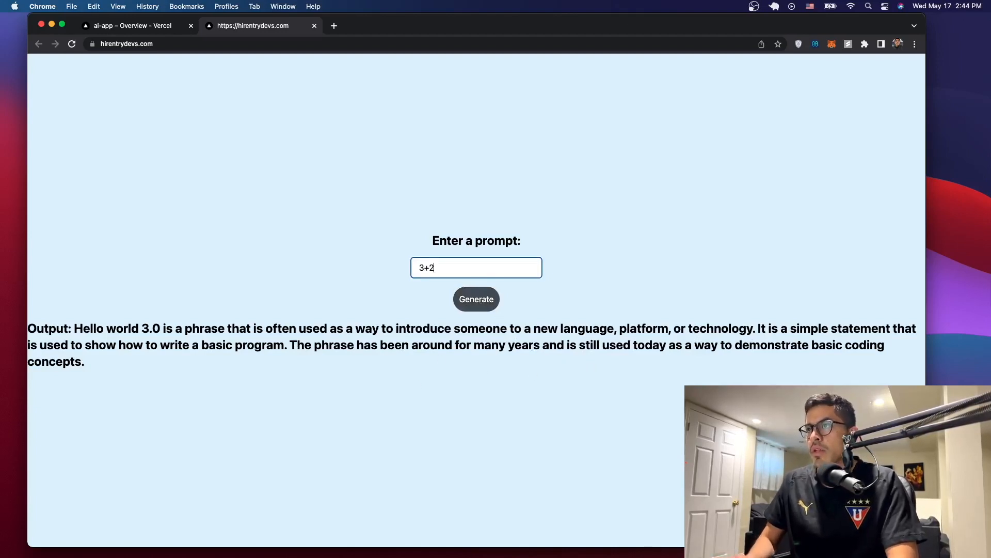
pyautogui.click(476, 298)
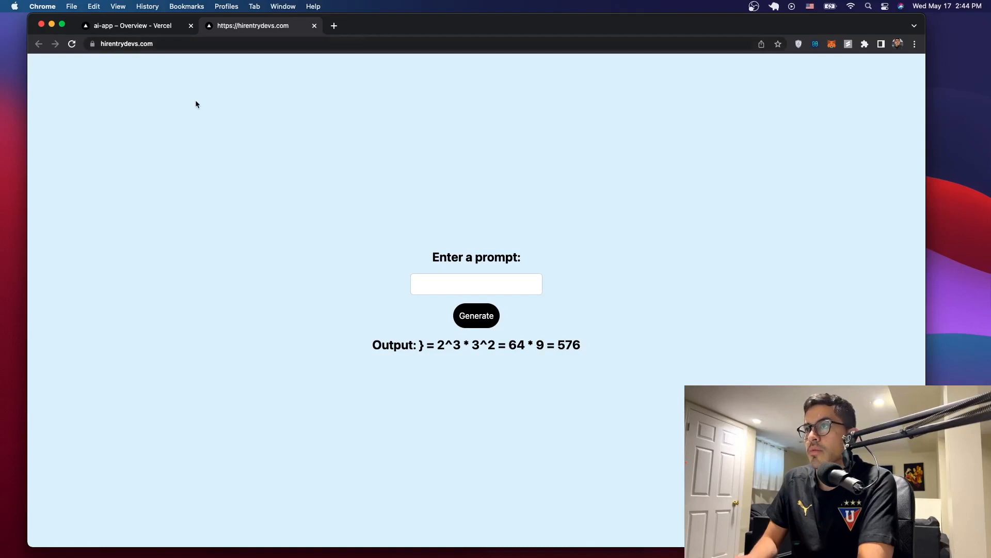
pyautogui.moveTo(435, 430)
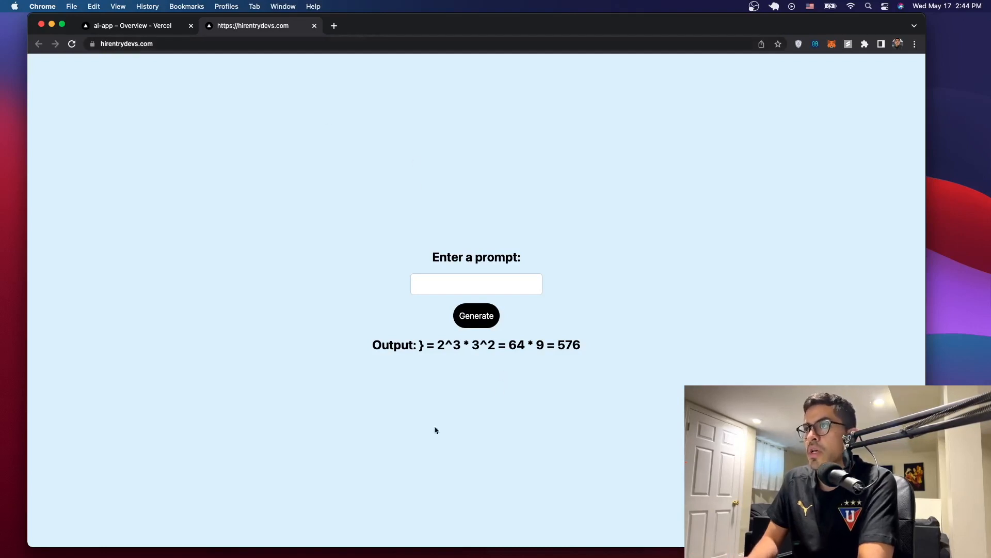
pyautogui.click(131, 25)
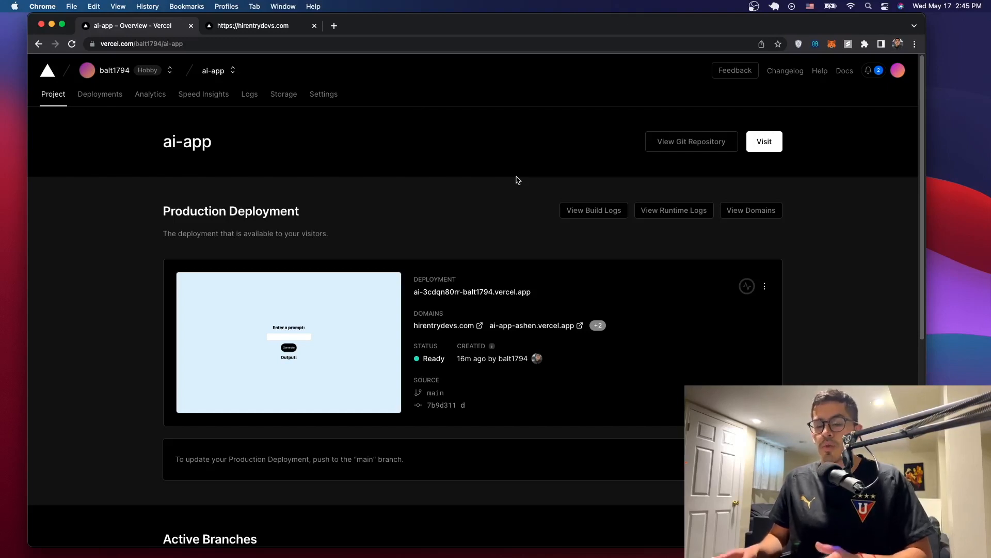
pyautogui.moveTo(478, 109)
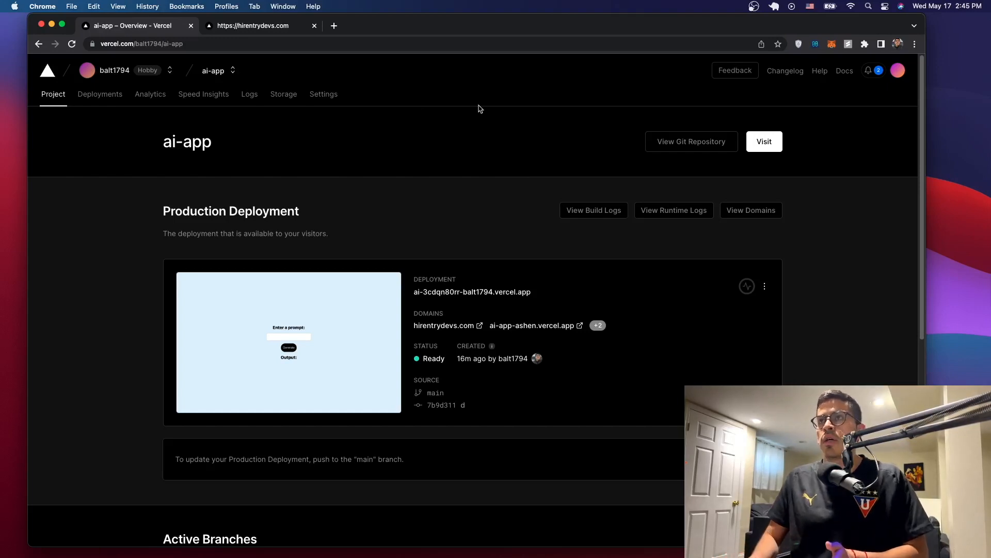
pyautogui.click(253, 25)
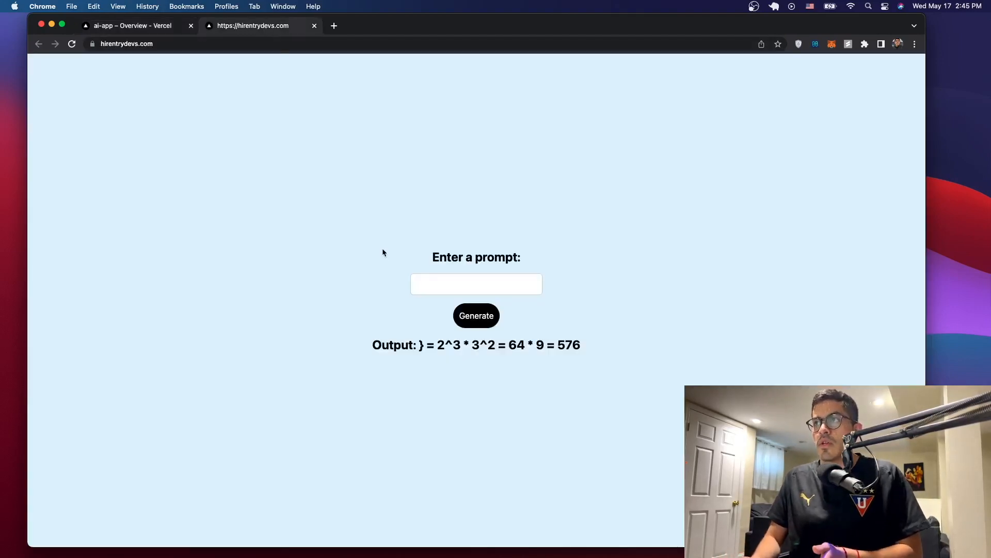
pyautogui.moveTo(364, 435)
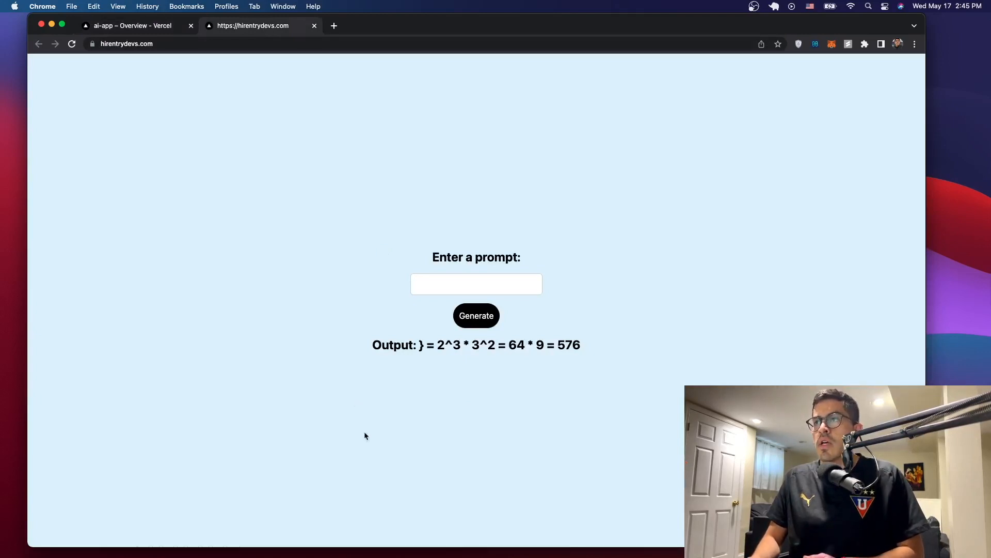
pyautogui.moveTo(501, 415)
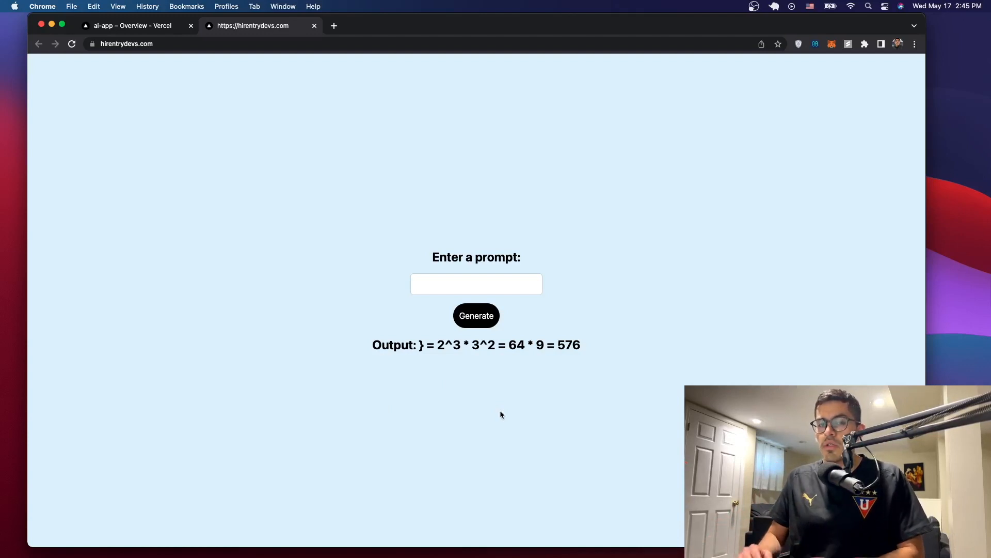
pyautogui.moveTo(494, 412)
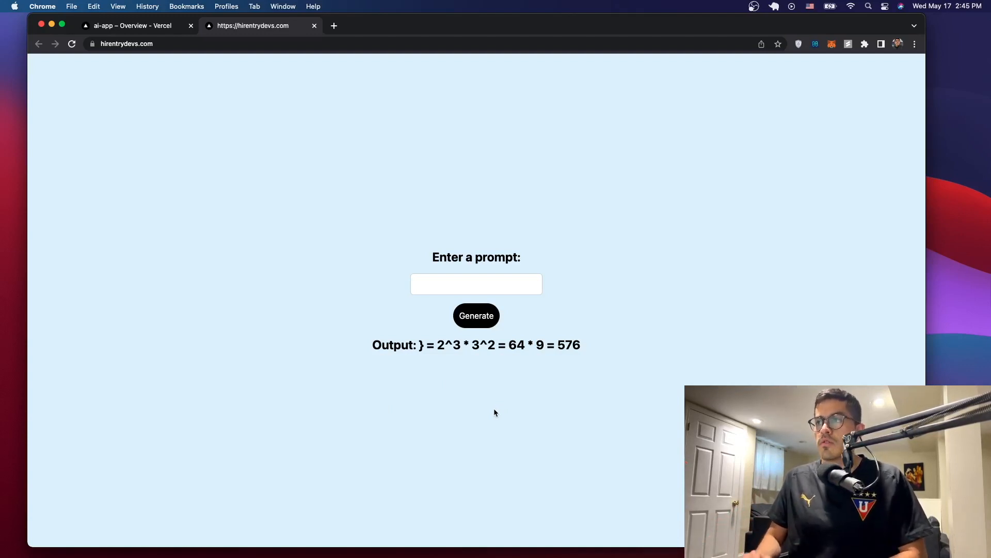
pyautogui.moveTo(166, 59)
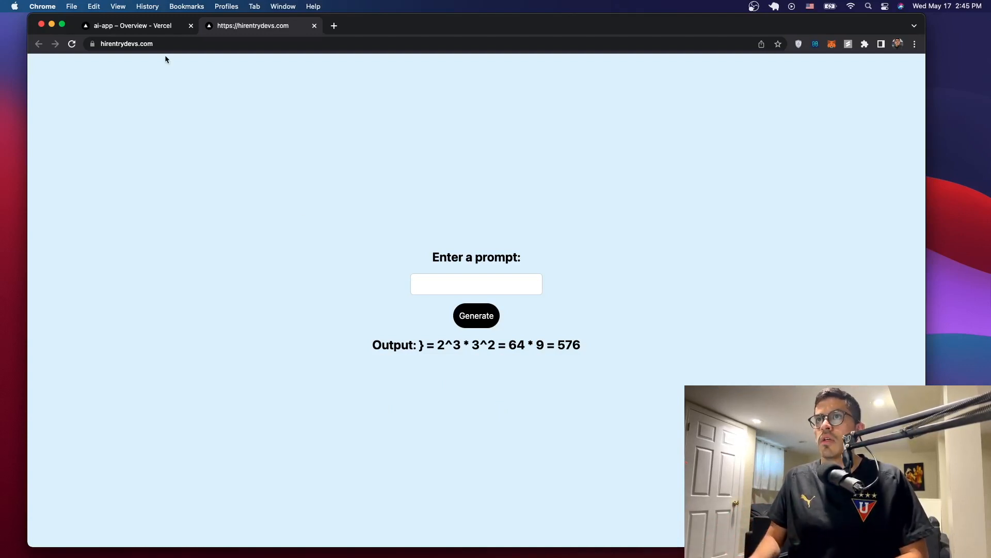
pyautogui.click(130, 26)
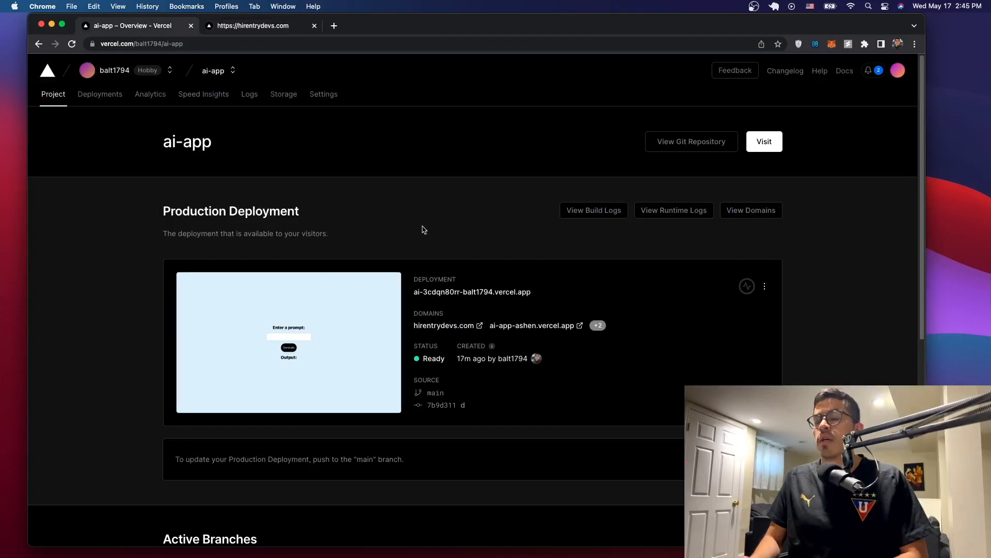